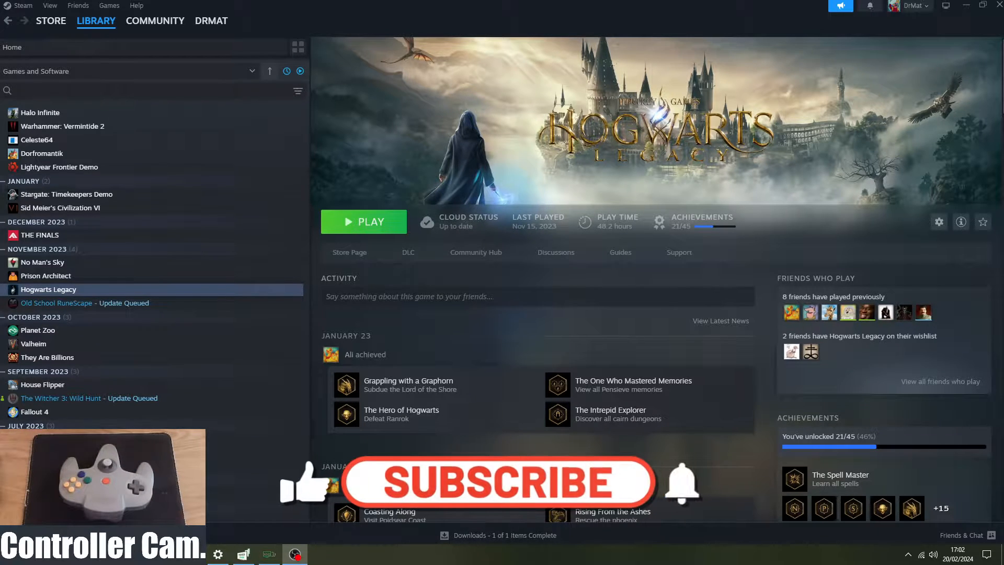
- Open Windows Bluetooth & other devices settings and start adding the N64 Controller
left_click(496, 482)
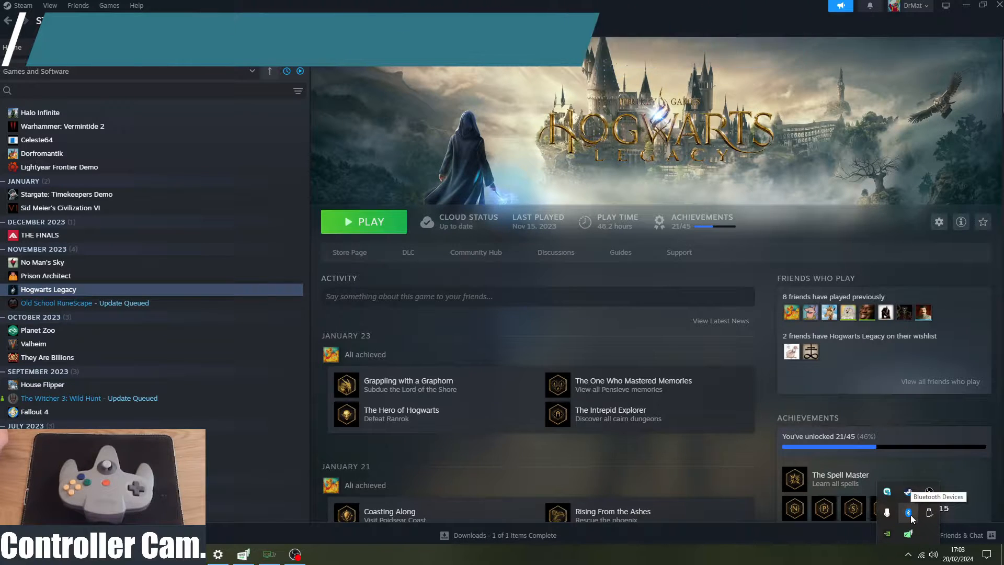
left_click(909, 513)
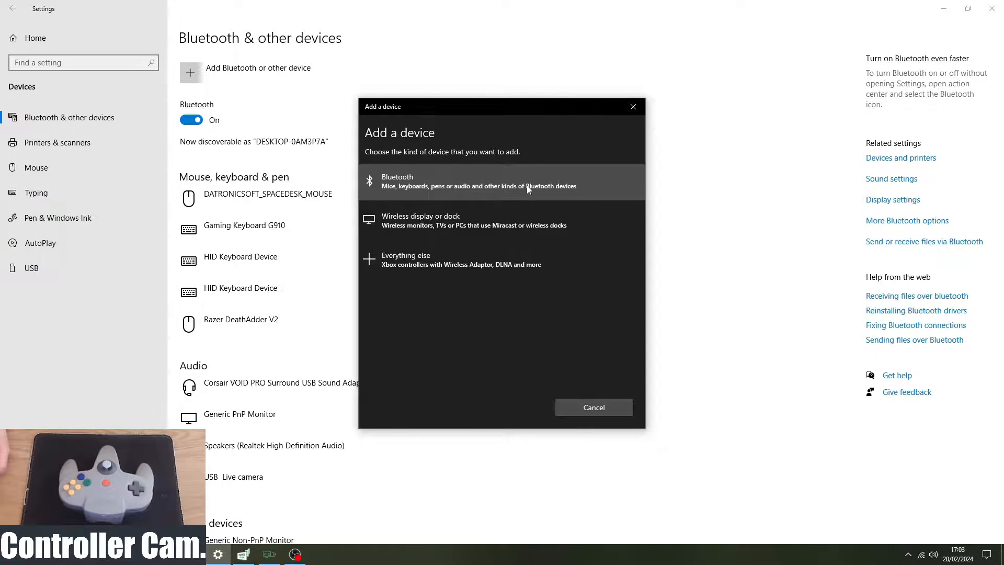
mouse_move(410, 259)
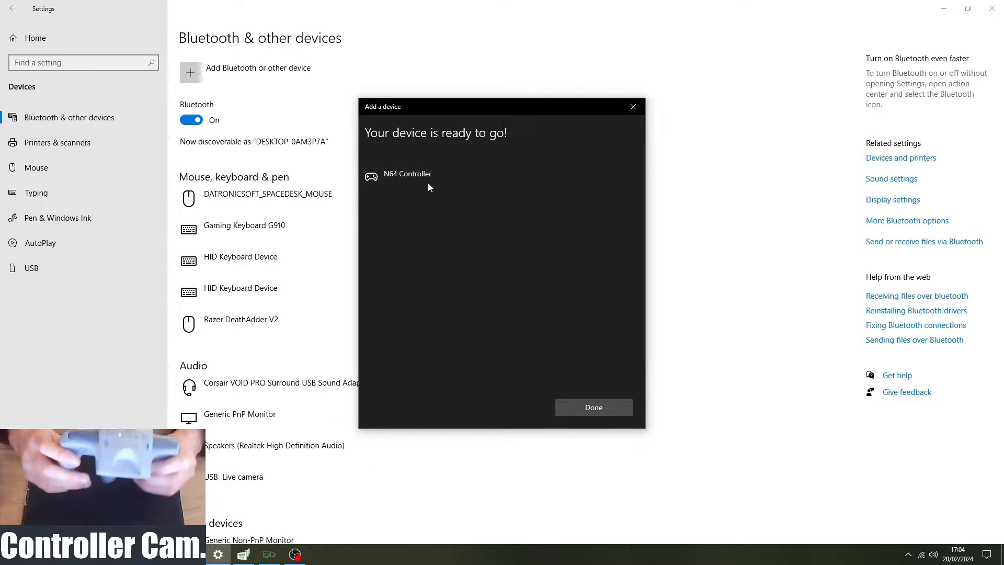
- Close the Add a device dialog, leaving the N64 Controller listed as Connected
left_click(592, 407)
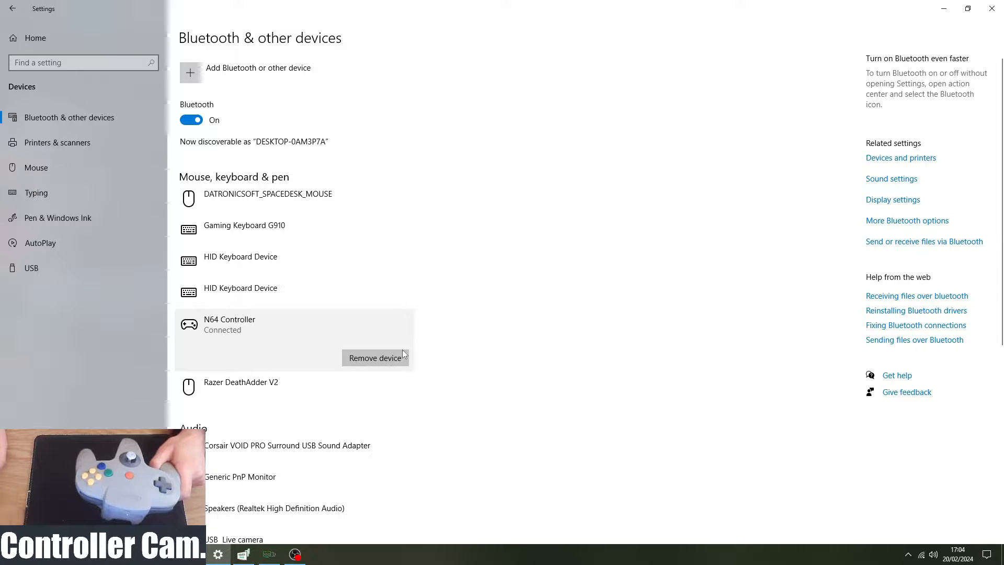
mouse_move(550, 257)
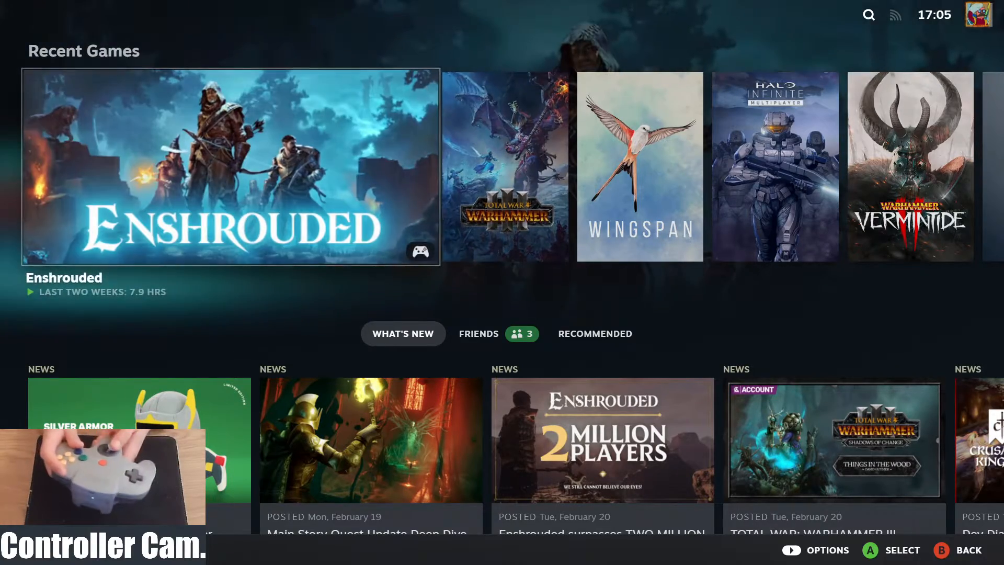
- Scroll Big Picture's Recent Games over to Hogwarts Legacy and open its game page
scroll("right", 3)
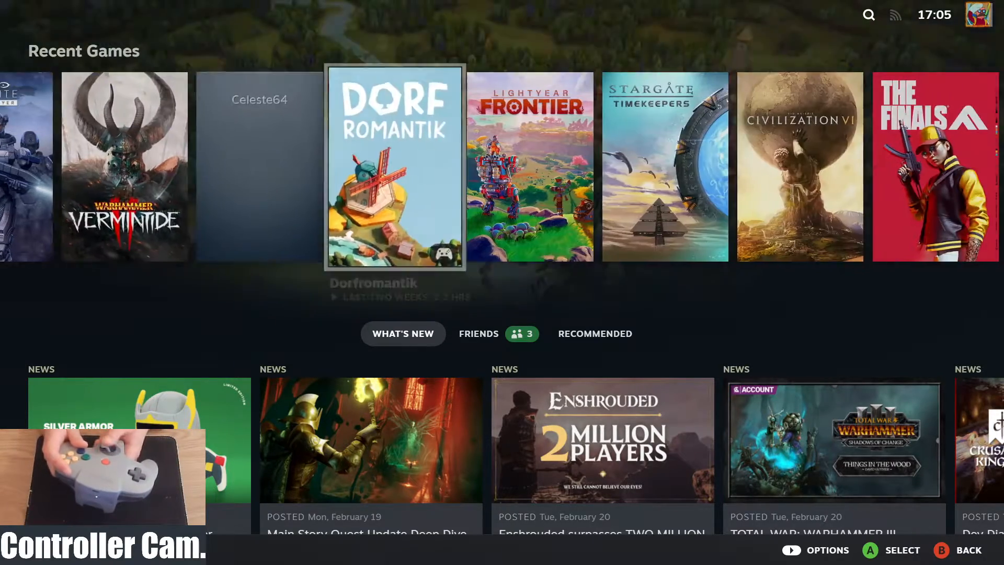
scroll("right", 3)
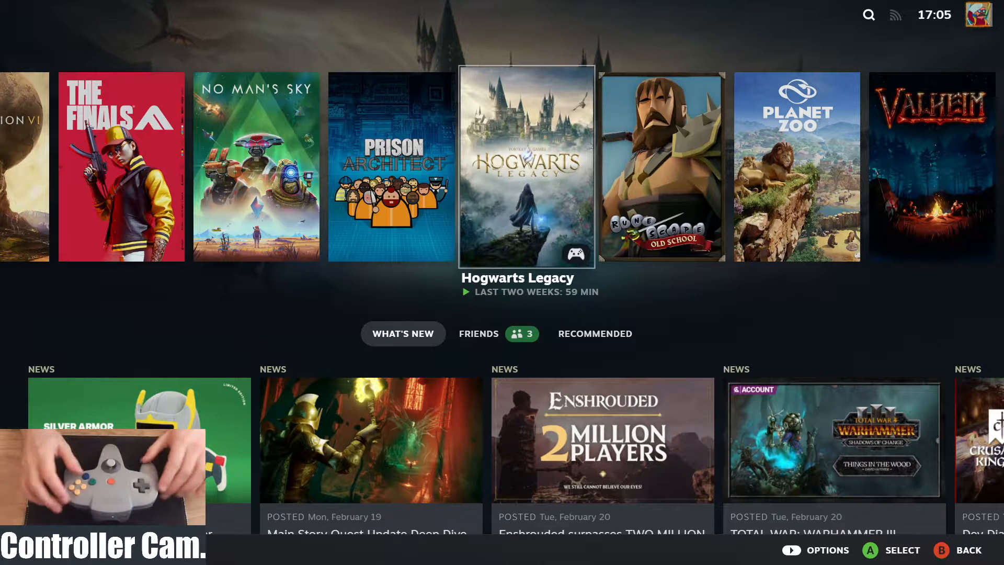
left_click(525, 166)
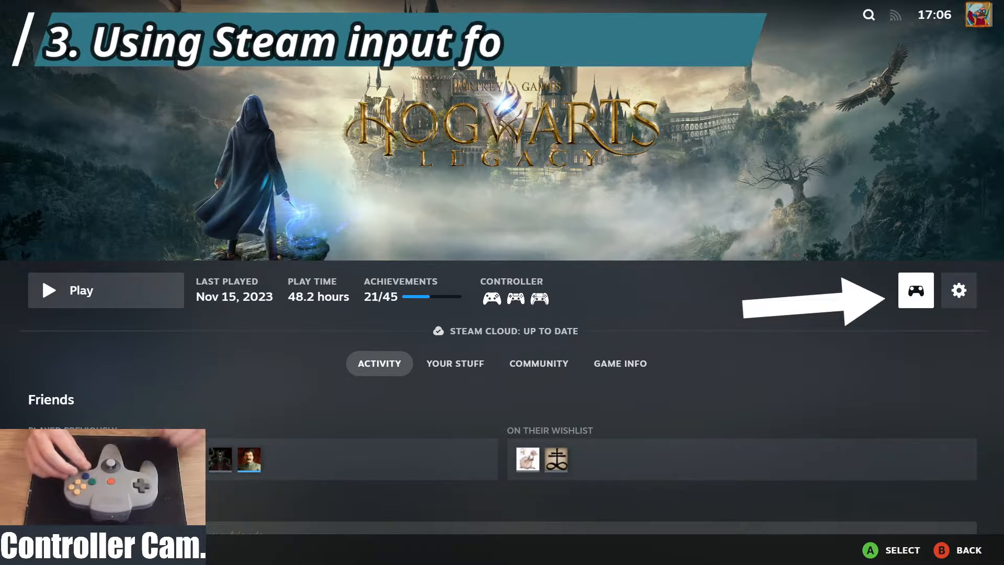
- Open Hogwarts Legacy's controller settings and browse the Load new Layout templates list
left_click(915, 290)
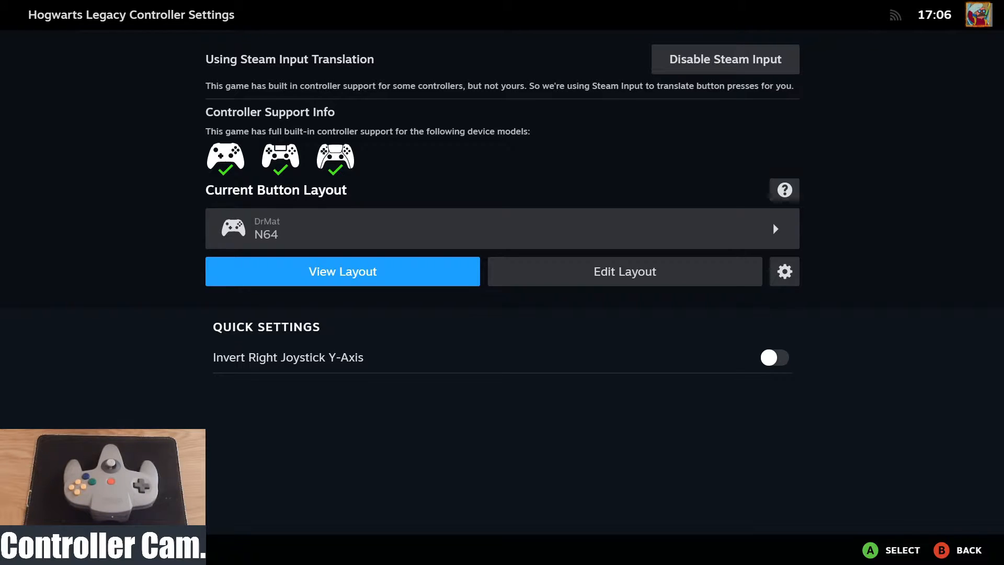
left_click(624, 271)
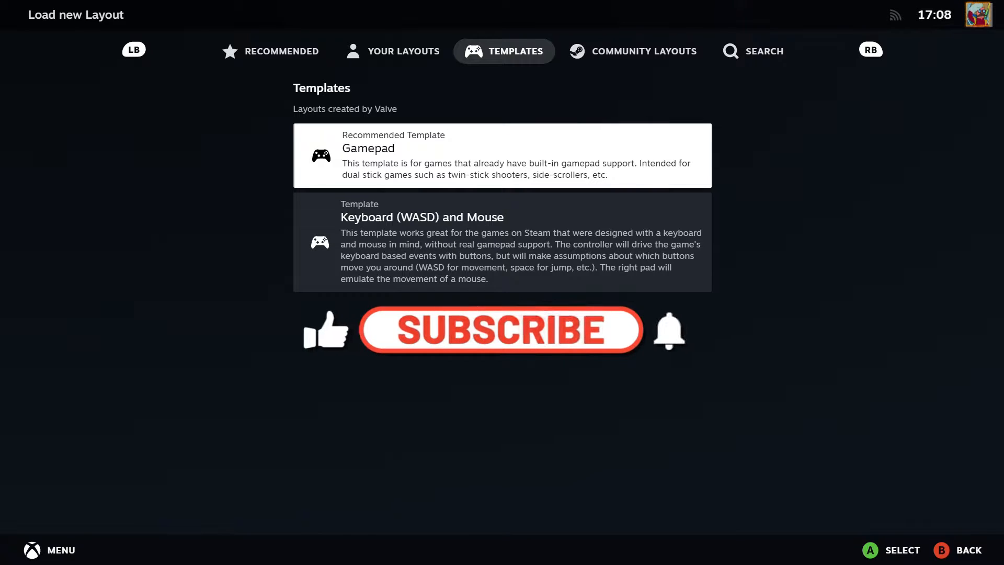
- Preview and apply the 'Official Layout for Hogwarts Legacy - Gamepad'
left_click(500, 330)
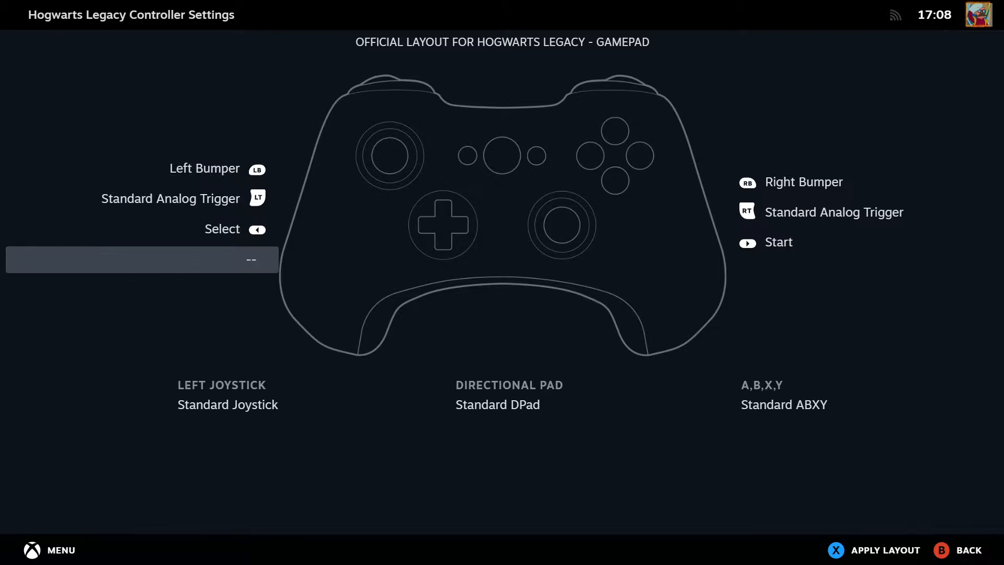
left_click(509, 394)
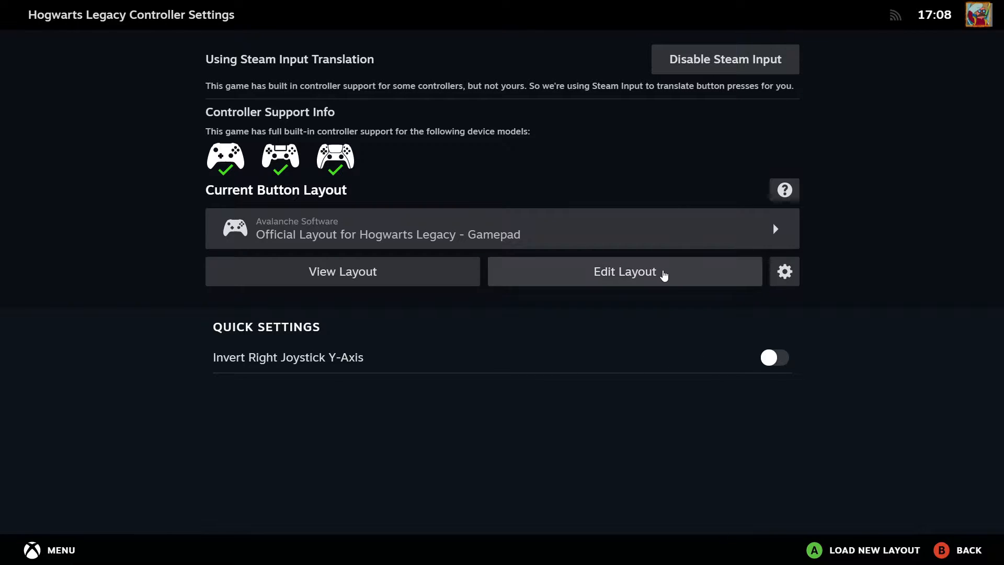
- Enter Edit Layout and select the X button entry on the Buttons page
left_click(624, 271)
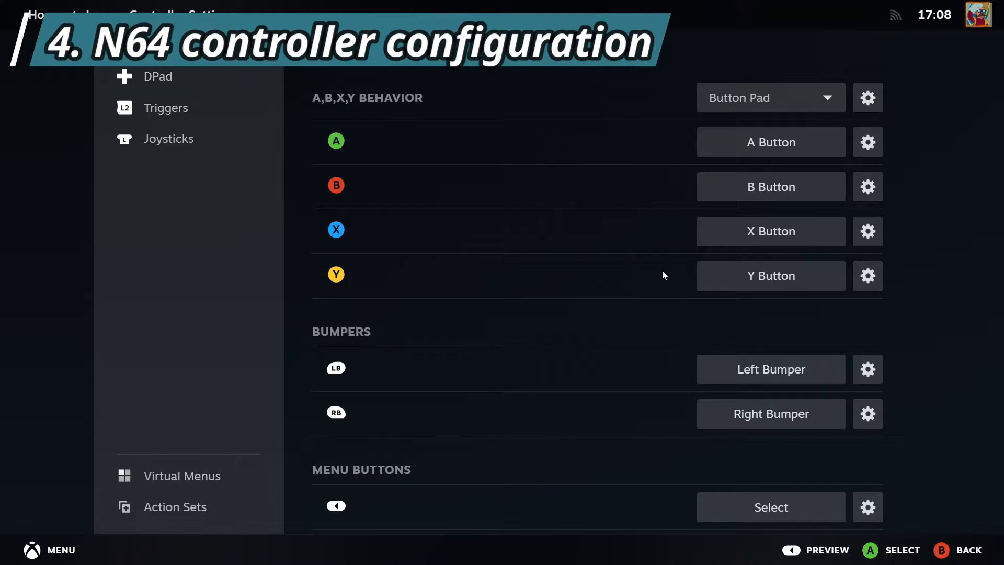
left_click(791, 550)
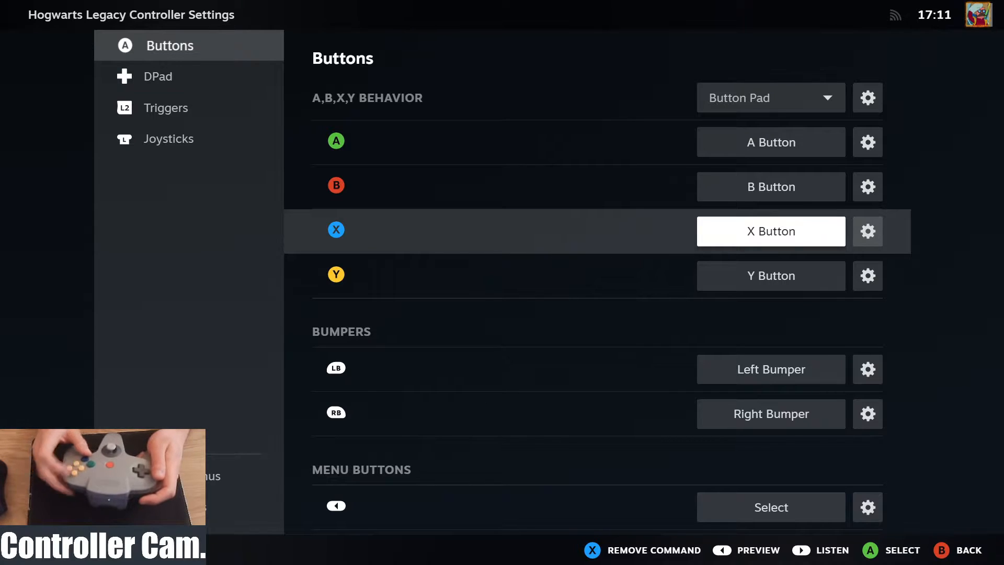
- Map X to Right Stick Left, Y to Right Stick Up, LB to Right Bumper, RB to X Button
left_click(771, 231)
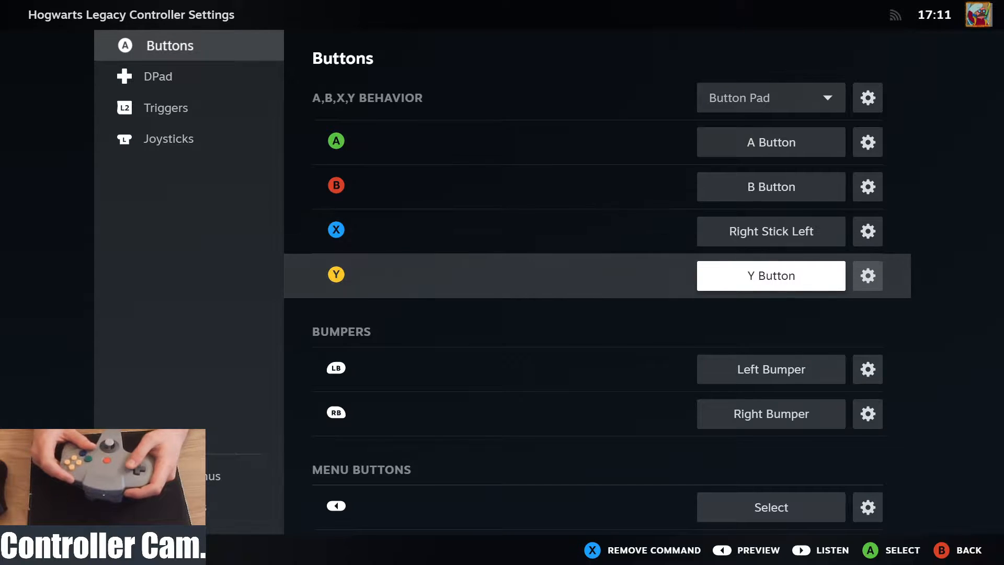
left_click(770, 276)
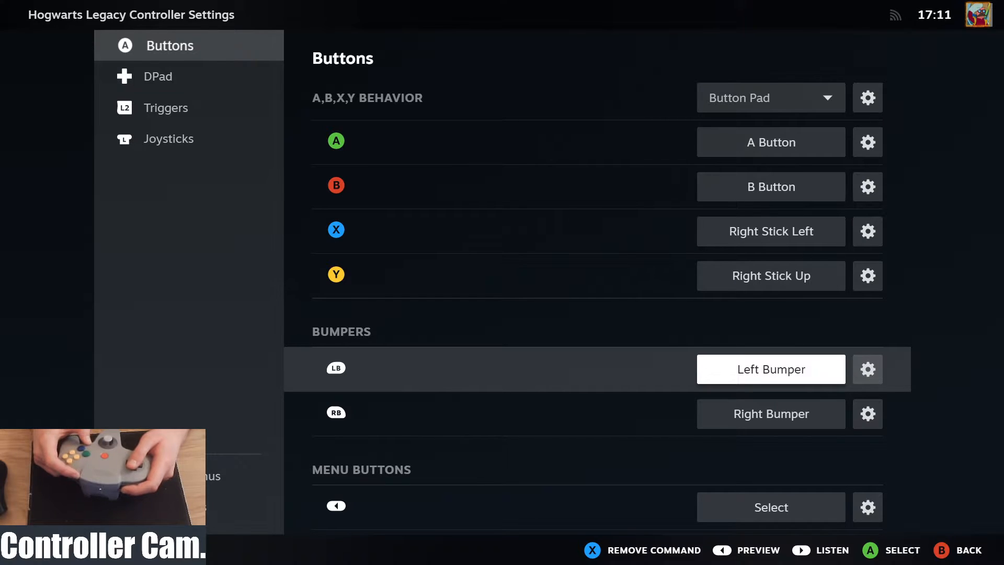
left_click(771, 369)
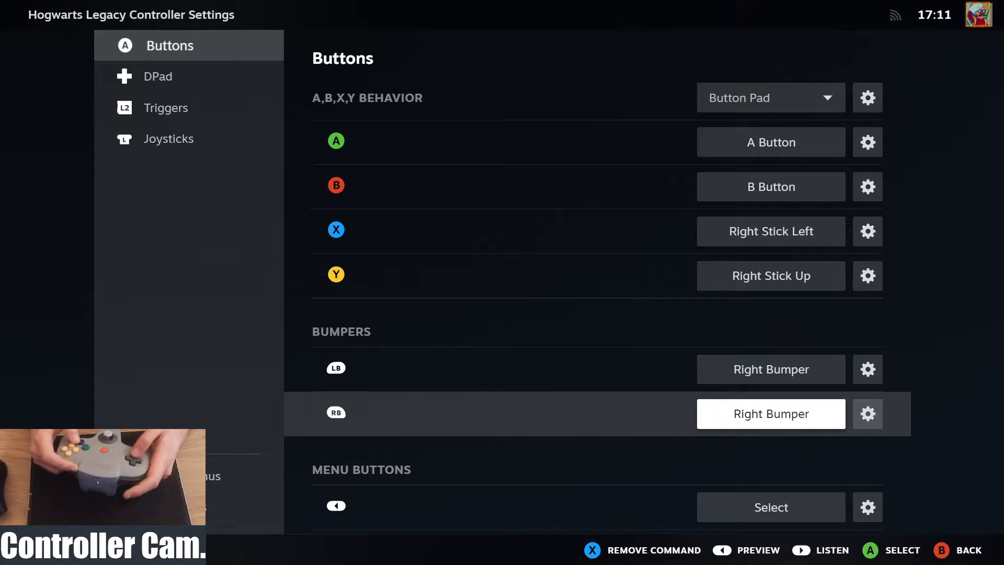
left_click(770, 413)
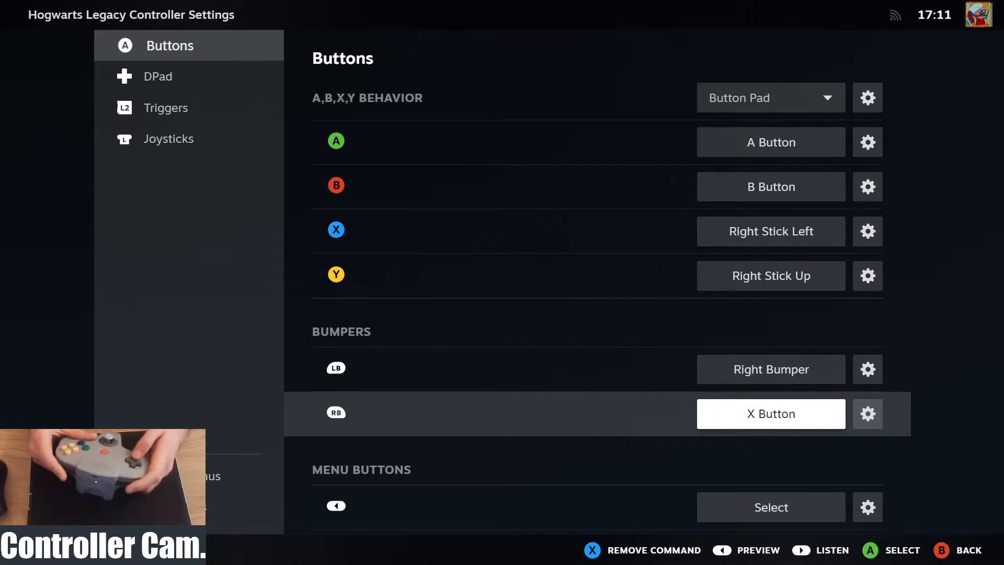
- Change the Select mapping and assign Left Bumper to the Capture button
scroll("down", 3)
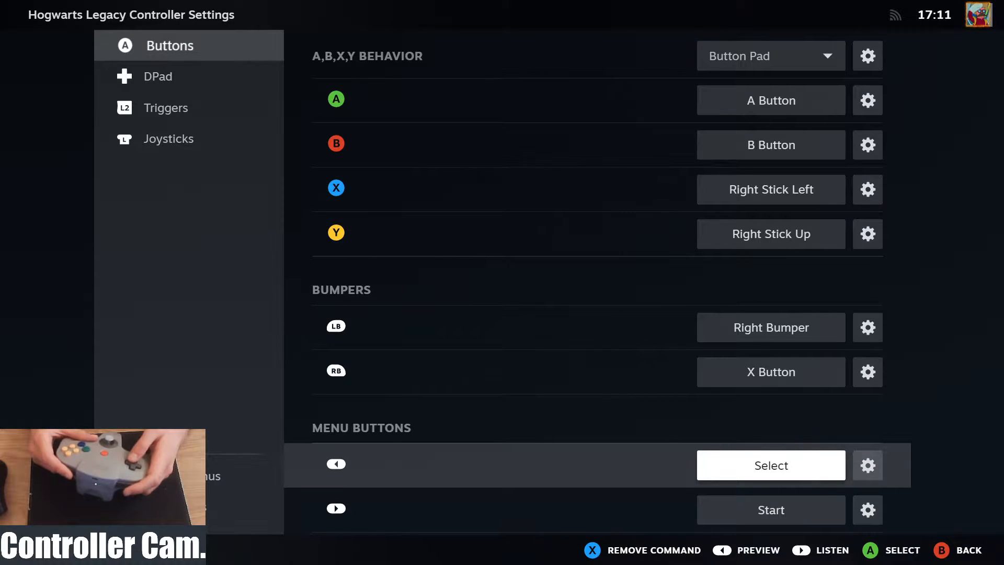
left_click(770, 465)
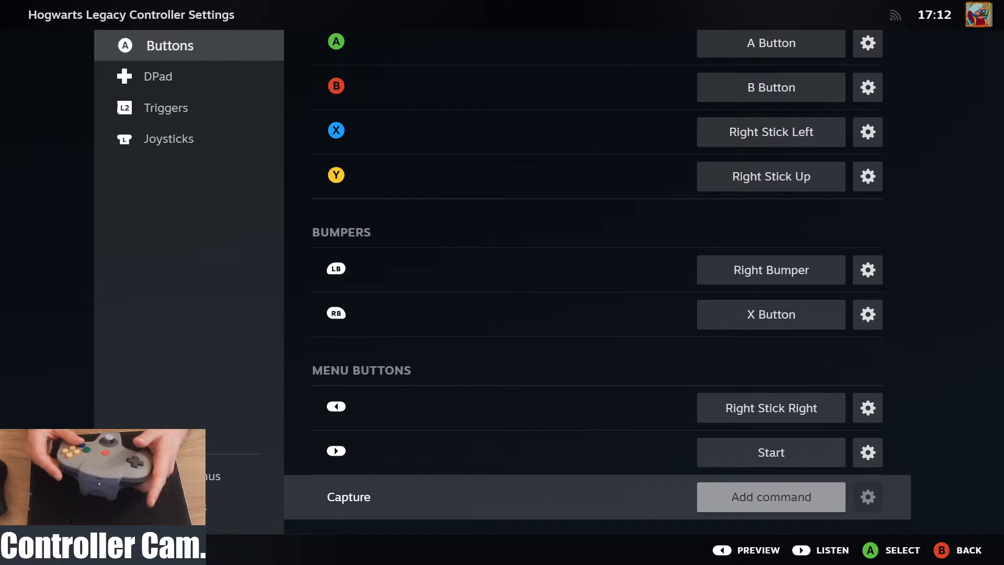
left_click(770, 497)
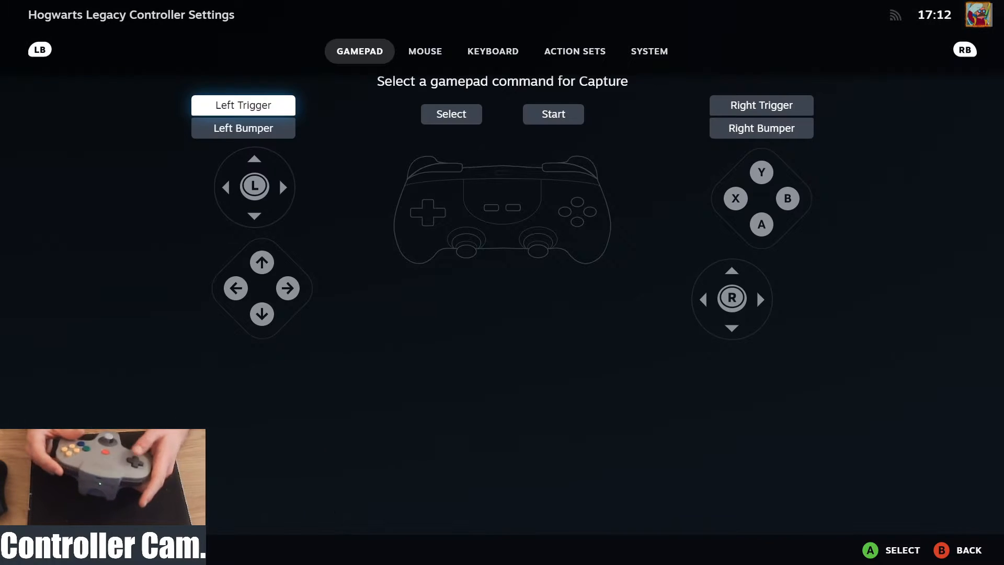
left_click(242, 128)
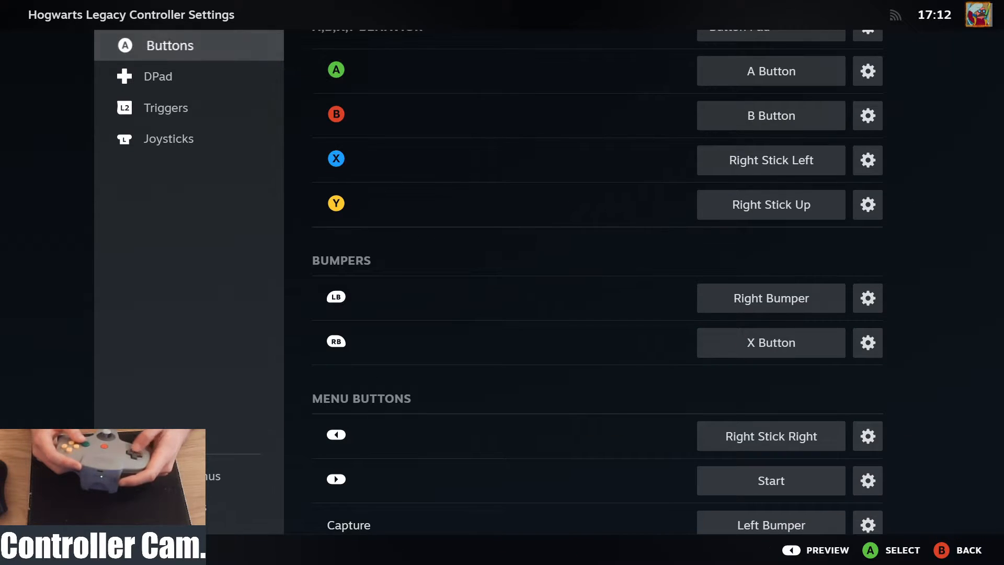
left_click(162, 77)
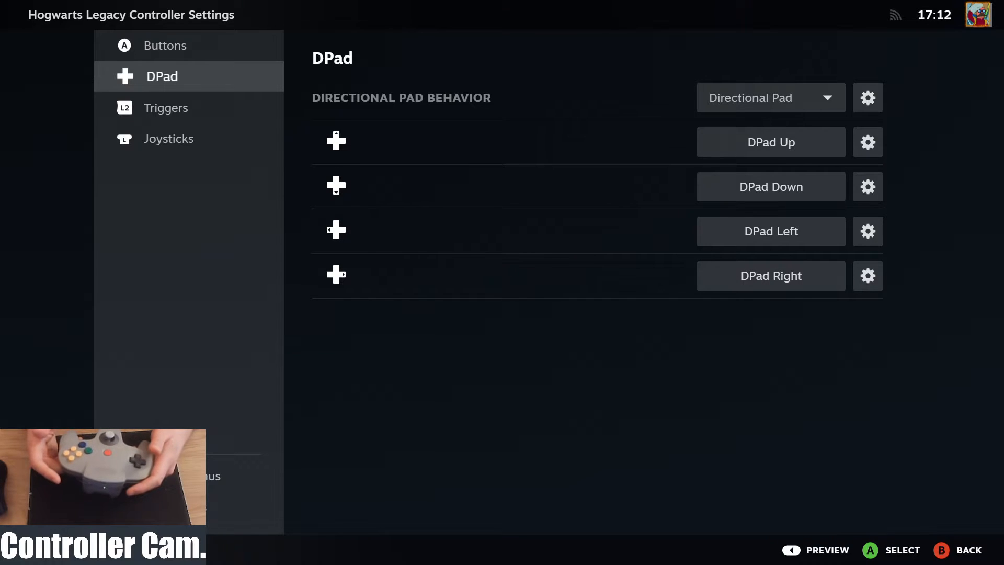
- Set Right Trigger Full Pull to Right Stick Down and review its press and analog output settings
left_click(171, 108)
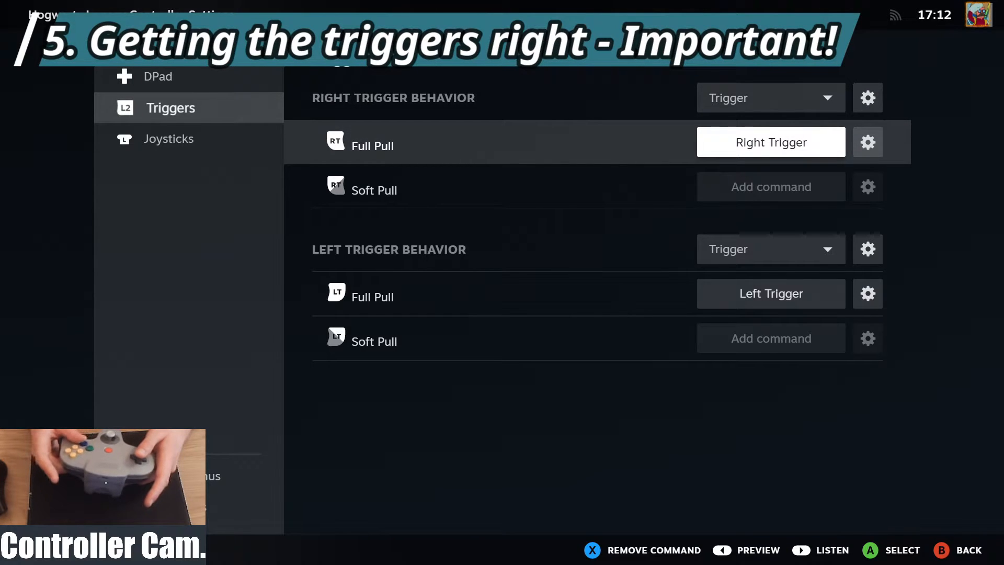
left_click(770, 141)
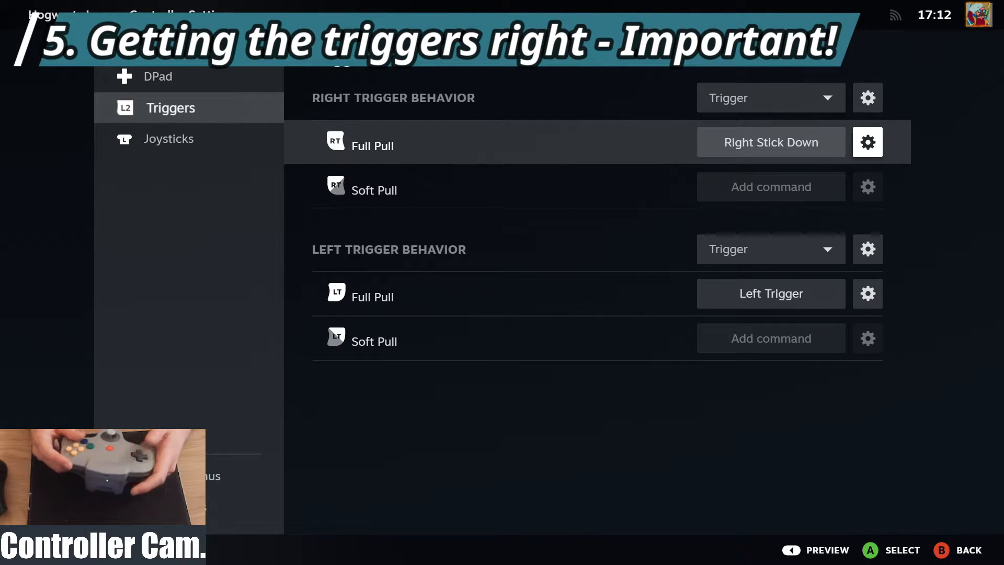
left_click(868, 142)
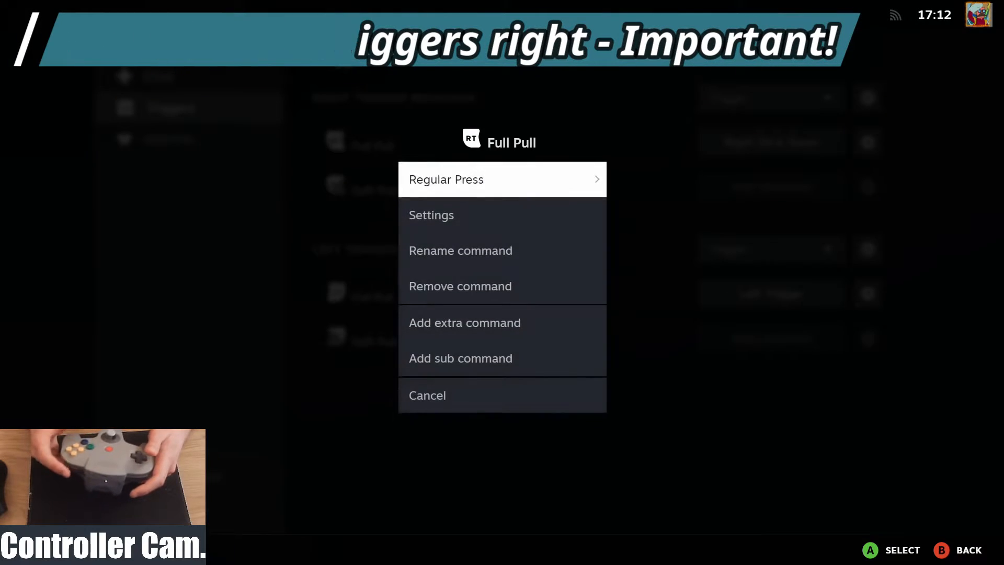
left_click(431, 215)
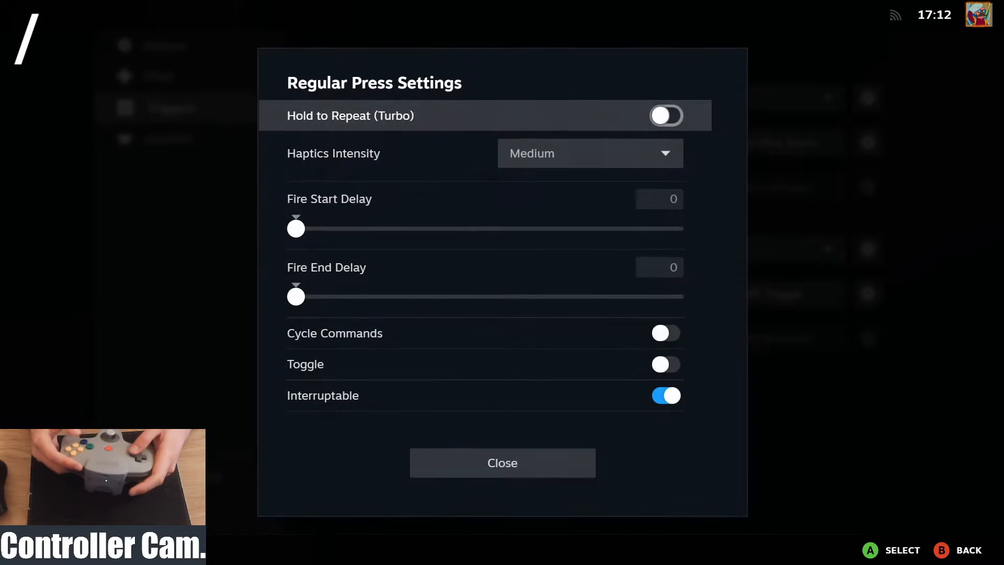
left_click(502, 463)
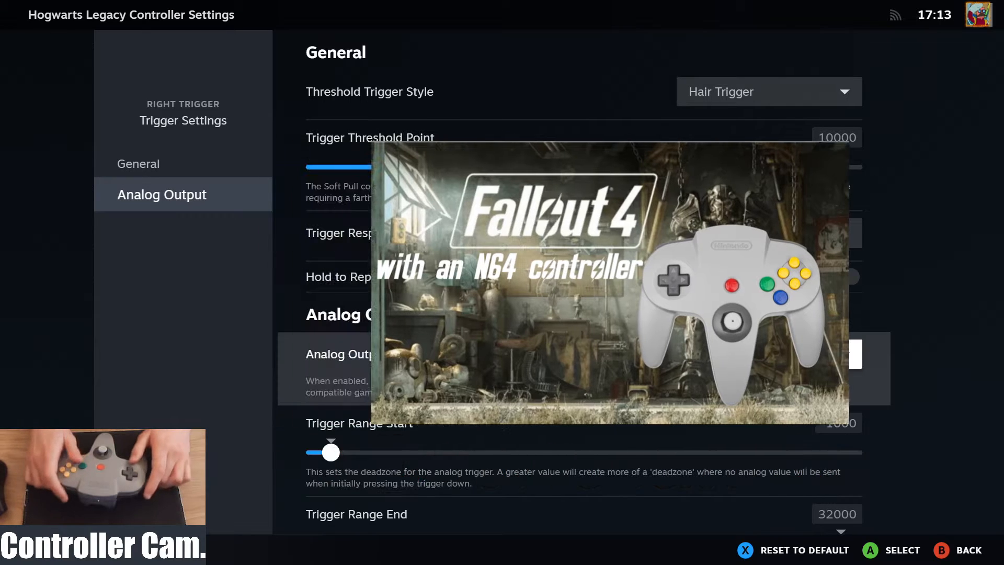
left_click(768, 354)
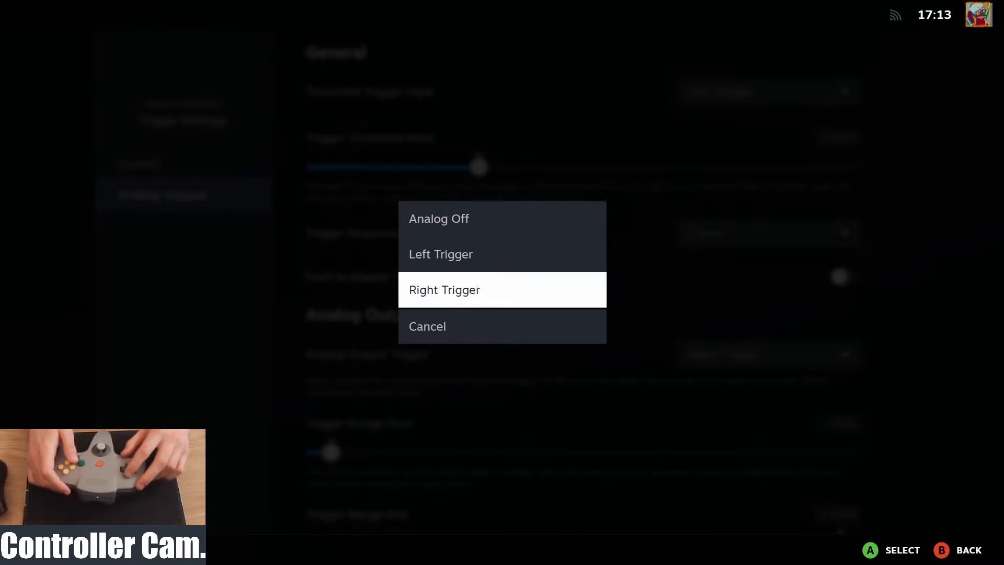
left_click(439, 218)
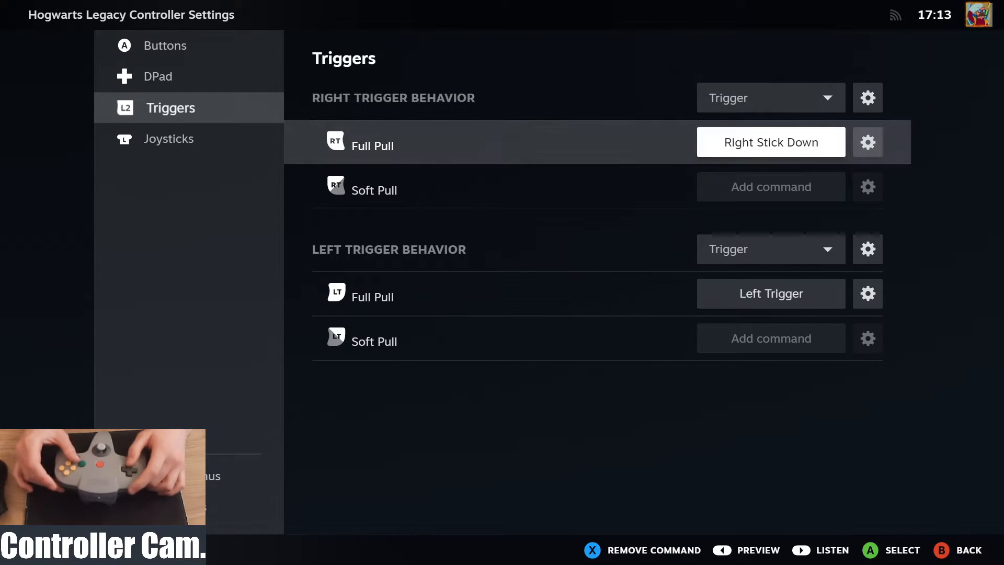
- Set Left Trigger Full Pull to Right Trigger, keeping its analog output on Left Trigger
left_click(770, 249)
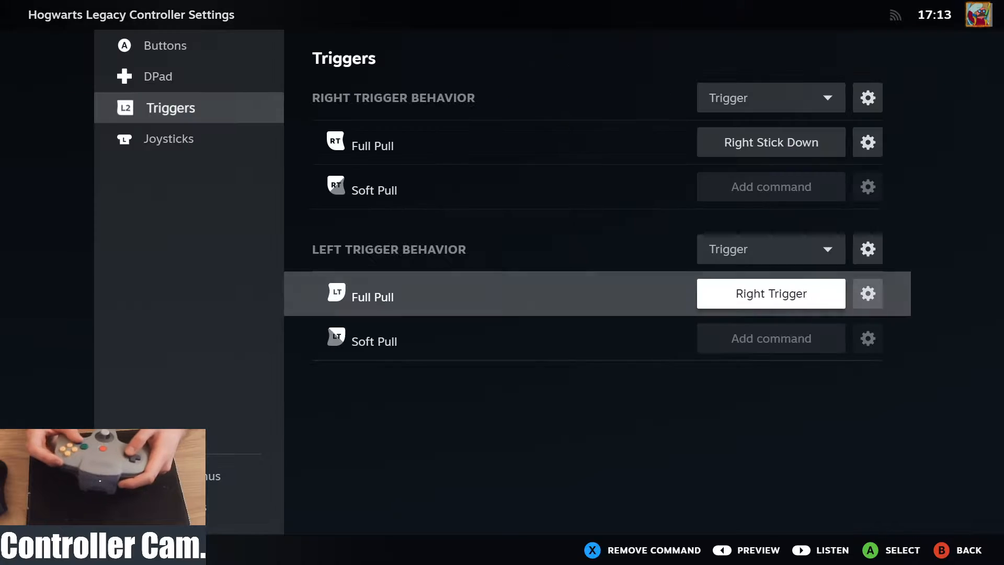
left_click(867, 248)
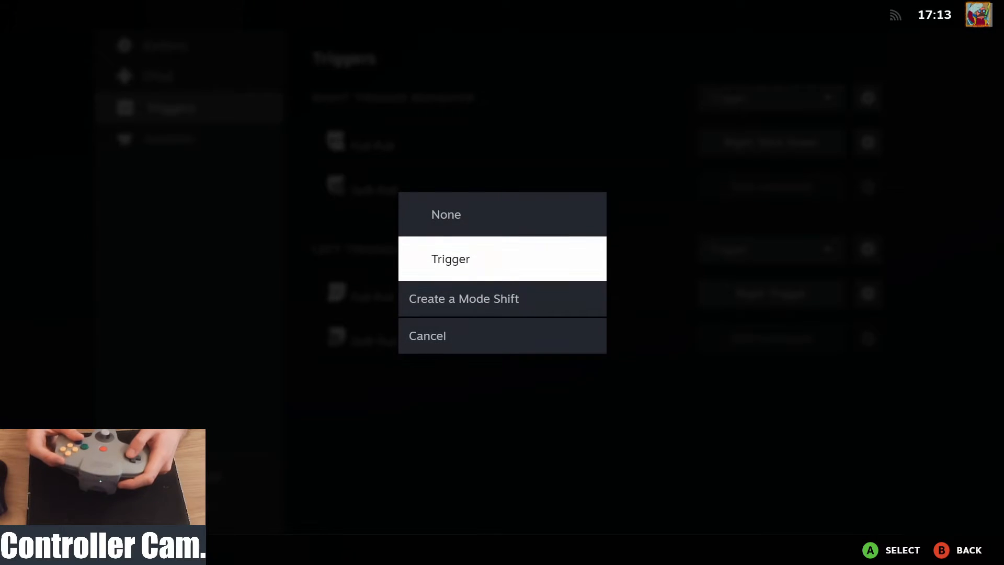
left_click(451, 259)
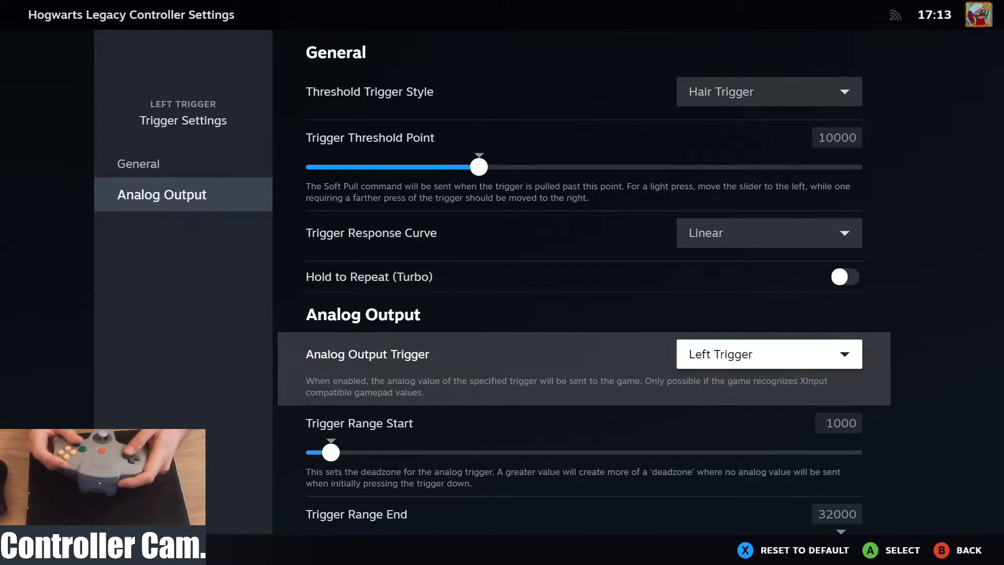
left_click(768, 353)
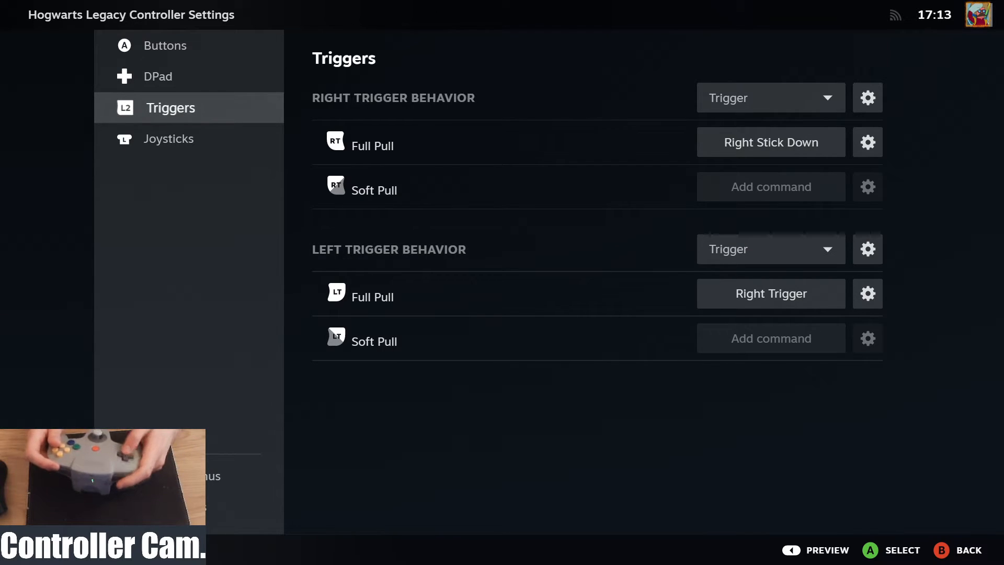
left_click(169, 138)
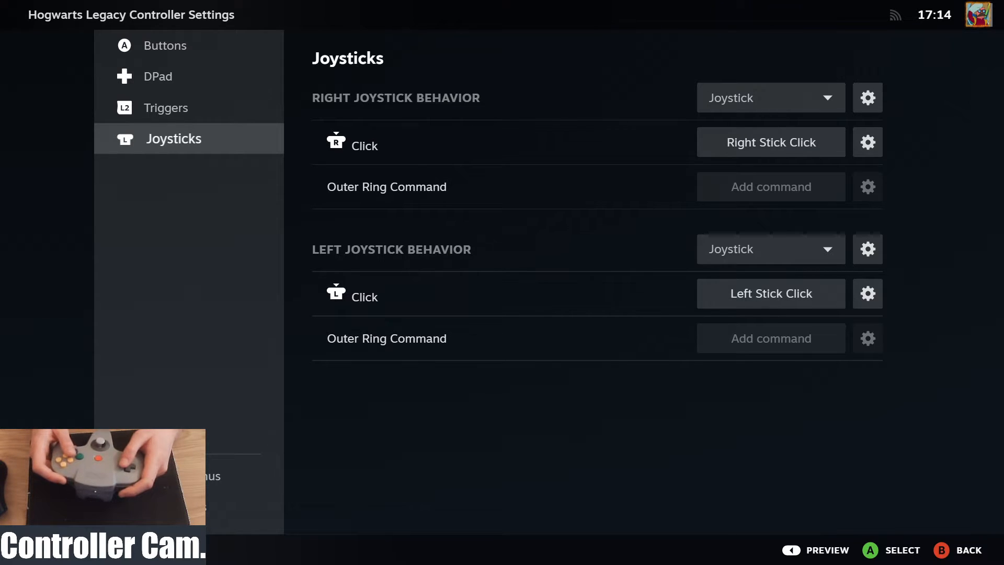
- Check the Left Stick Click command, then exit the layout editor to controller settings
left_click(770, 294)
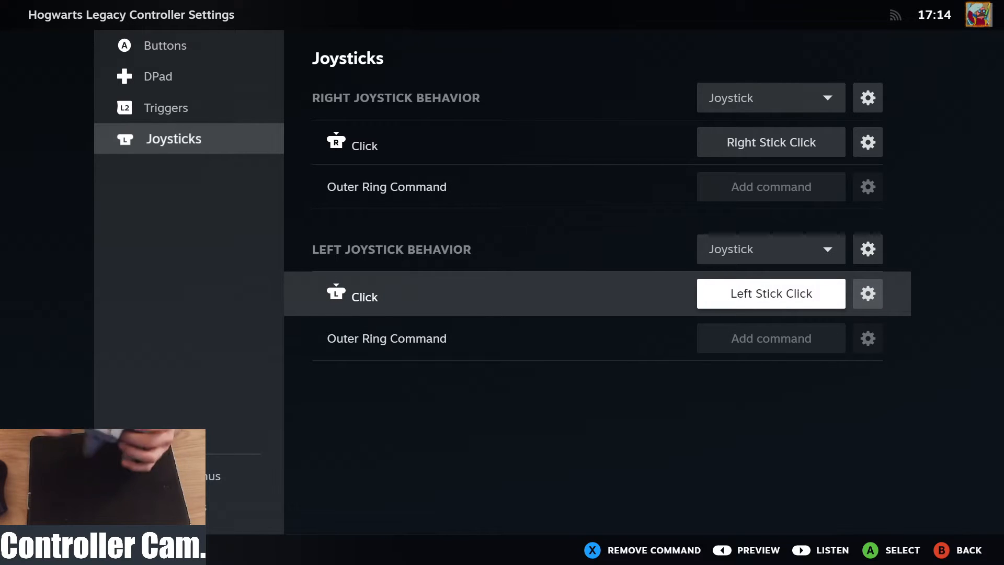
left_click(769, 293)
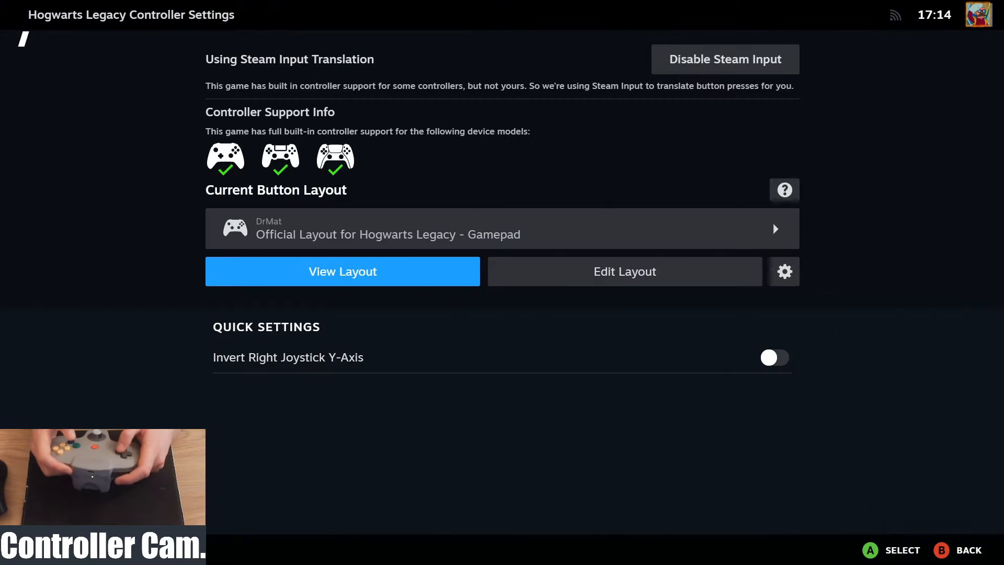
- Export 'N64 controller - Hogwarts Legacy' as a New Sharable Personal Save and template
left_click(342, 270)
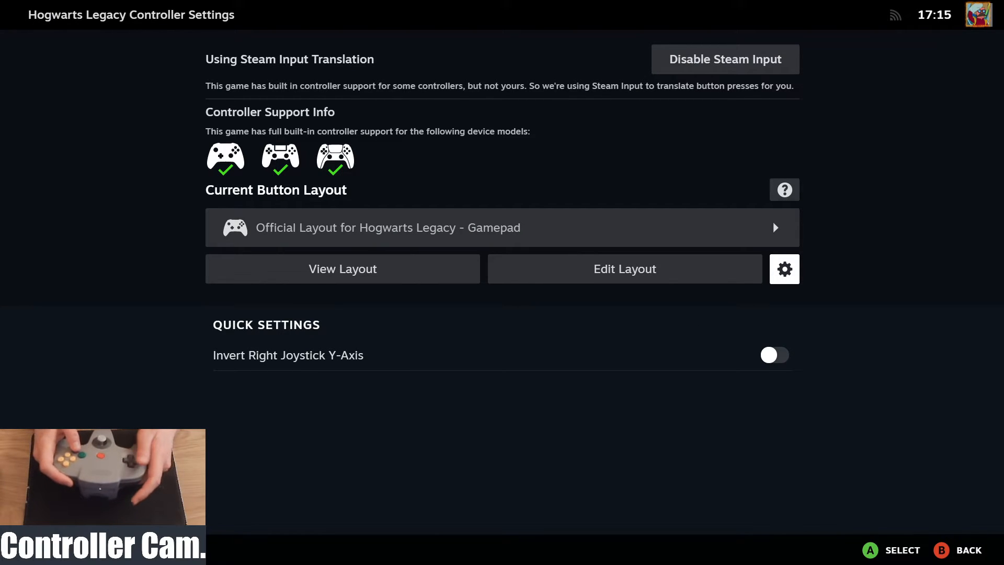
left_click(784, 268)
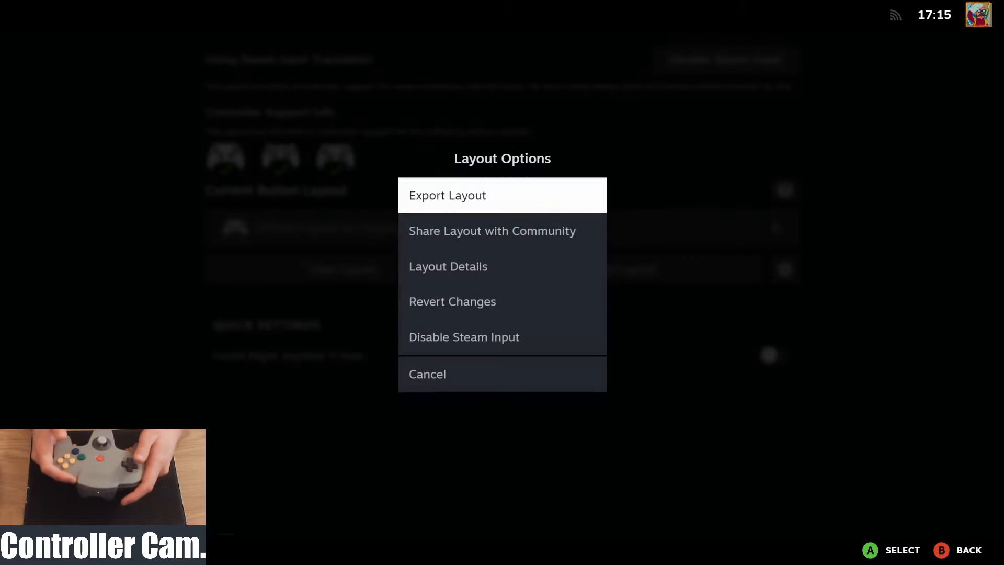
left_click(447, 195)
type("As seen in my youtuube guide")
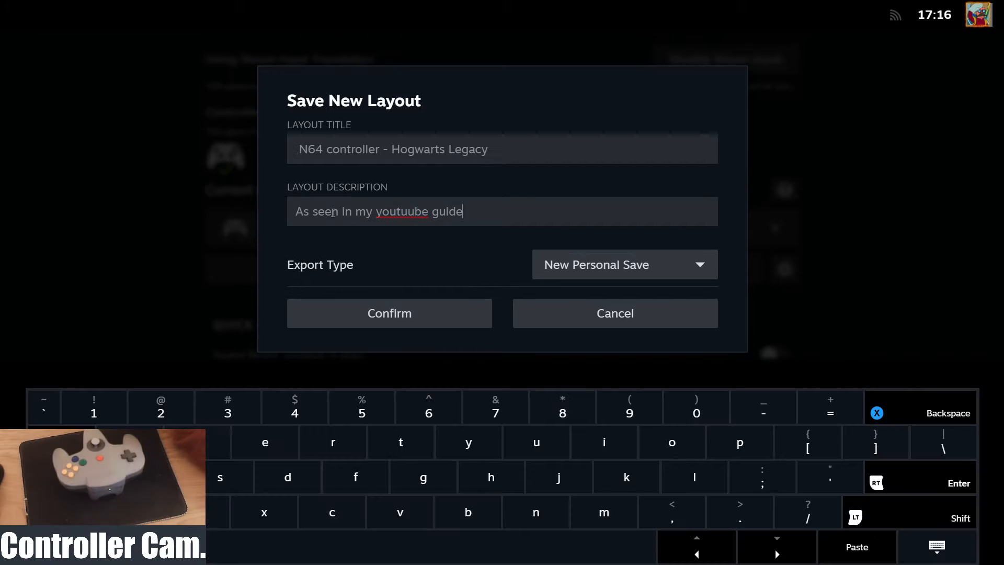
left_click(621, 265)
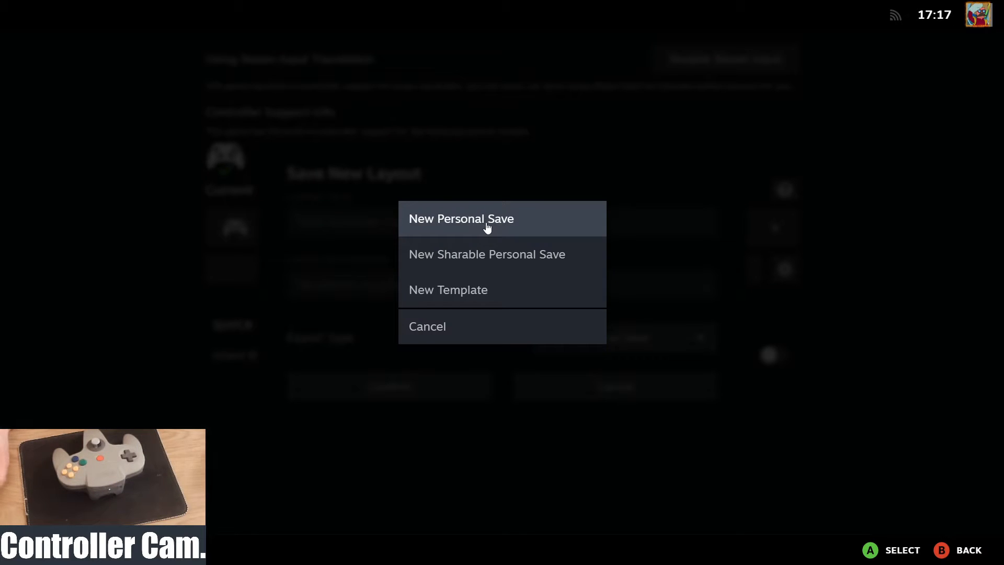
mouse_move(493, 269)
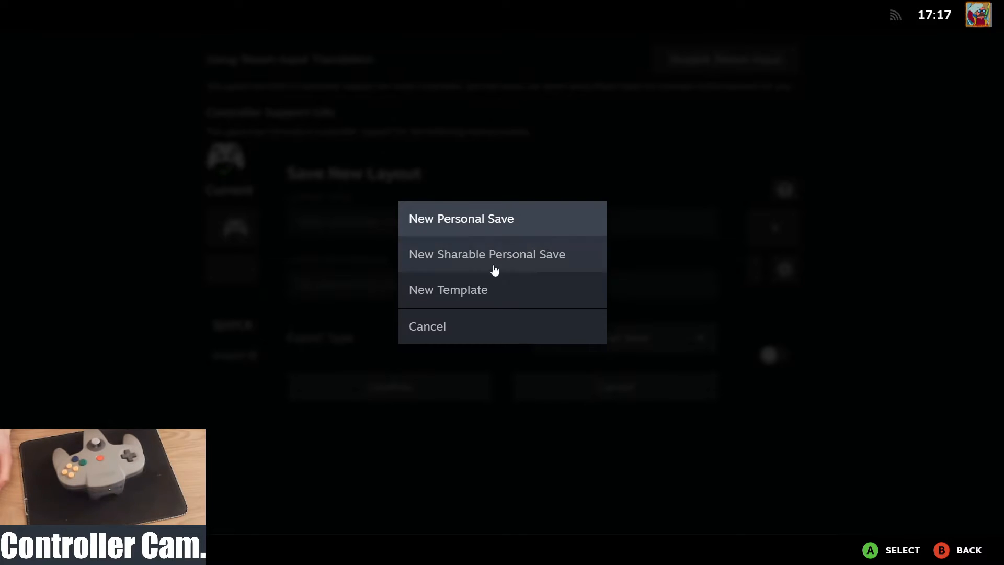
mouse_move(474, 304)
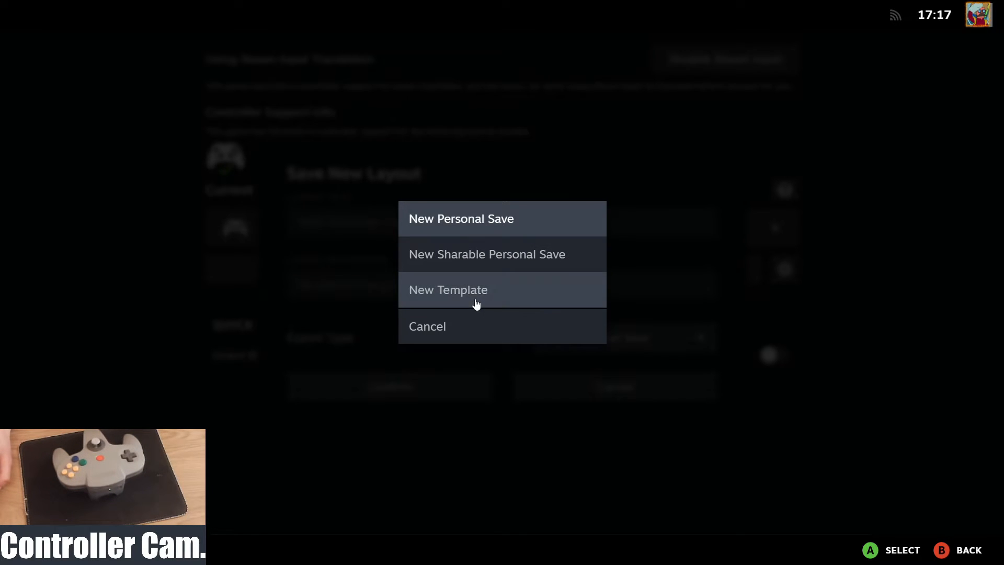
mouse_move(465, 259)
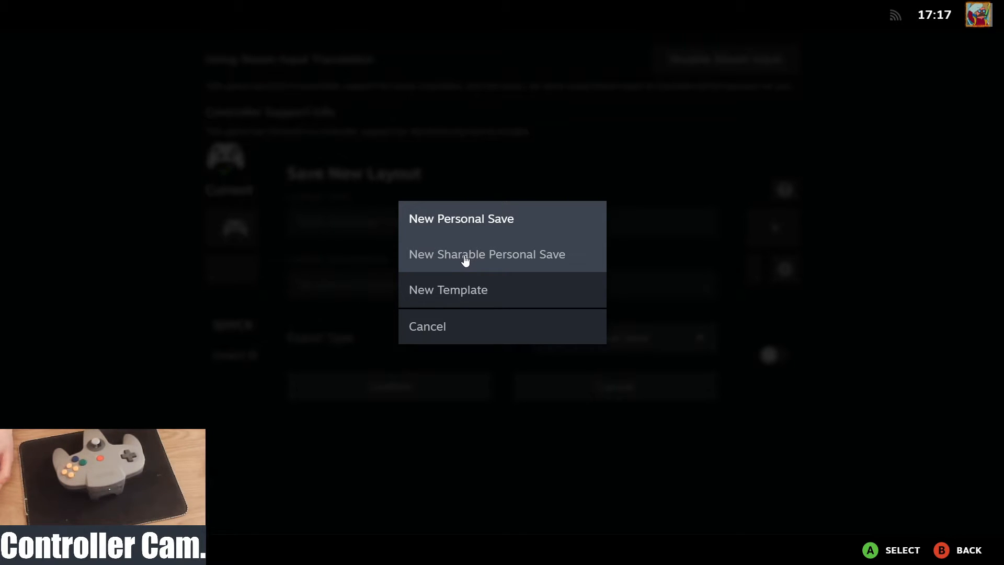
left_click(487, 253)
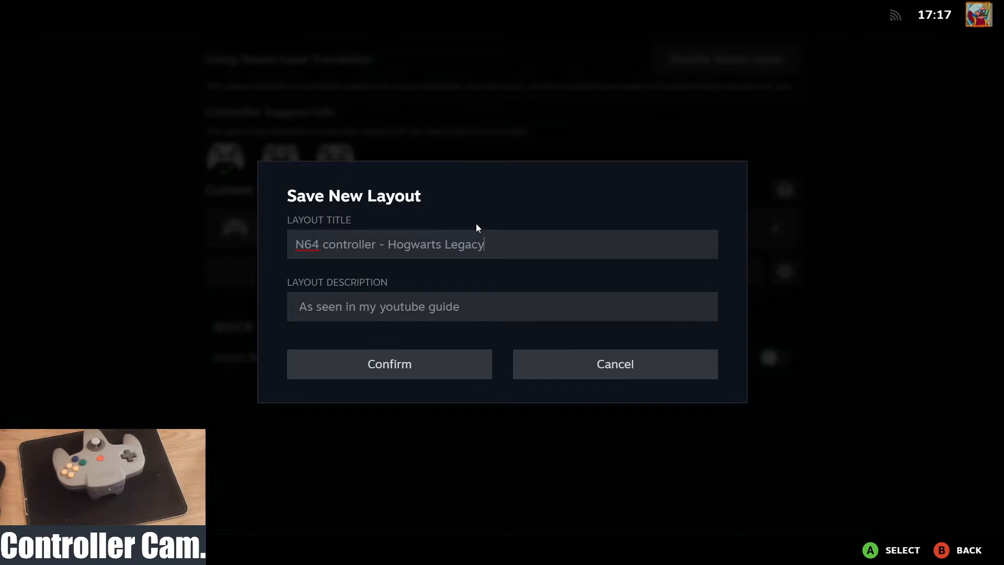
mouse_move(388, 364)
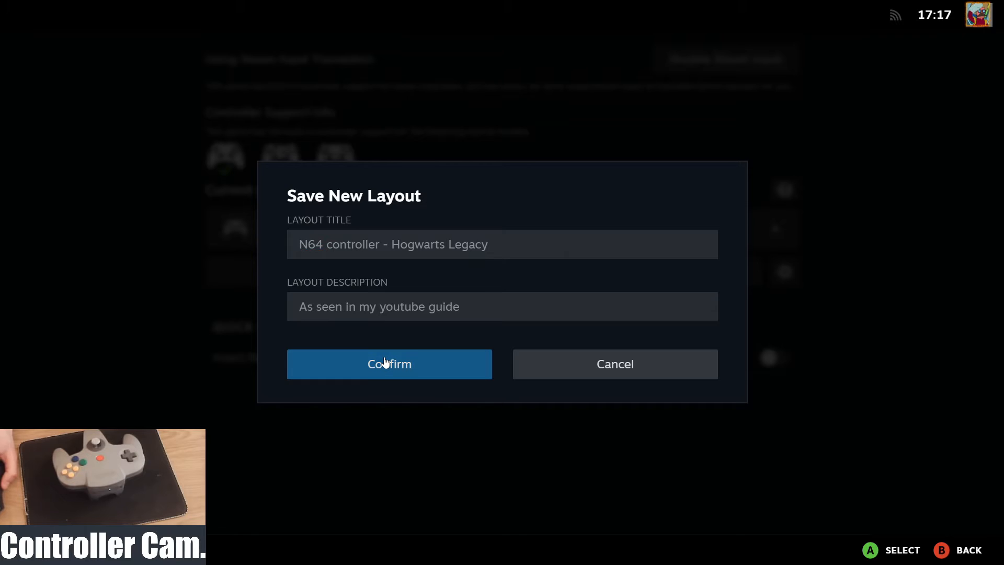
left_click(388, 364)
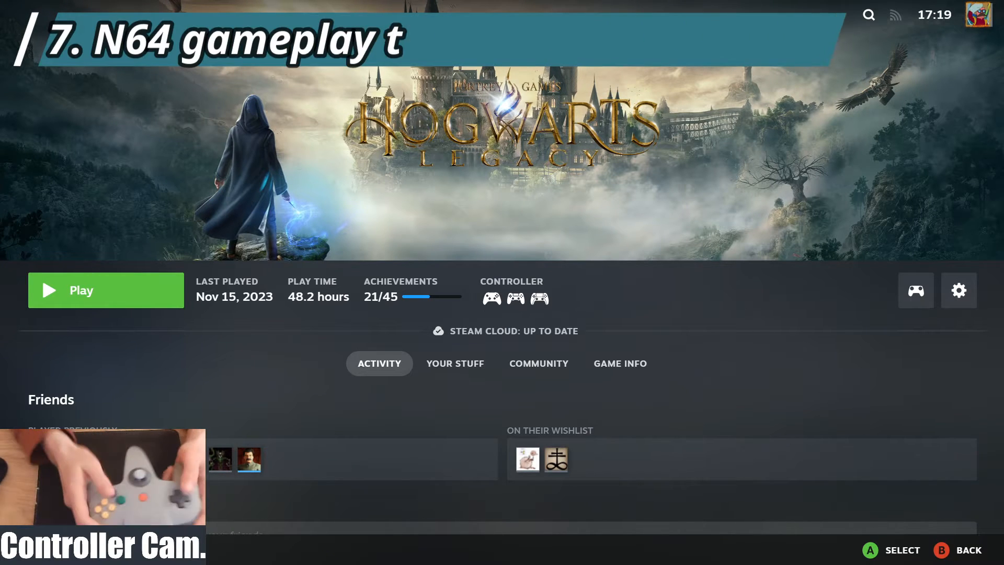
- Press Play on the Hogwarts Legacy library page to reach the title screen
left_click(81, 290)
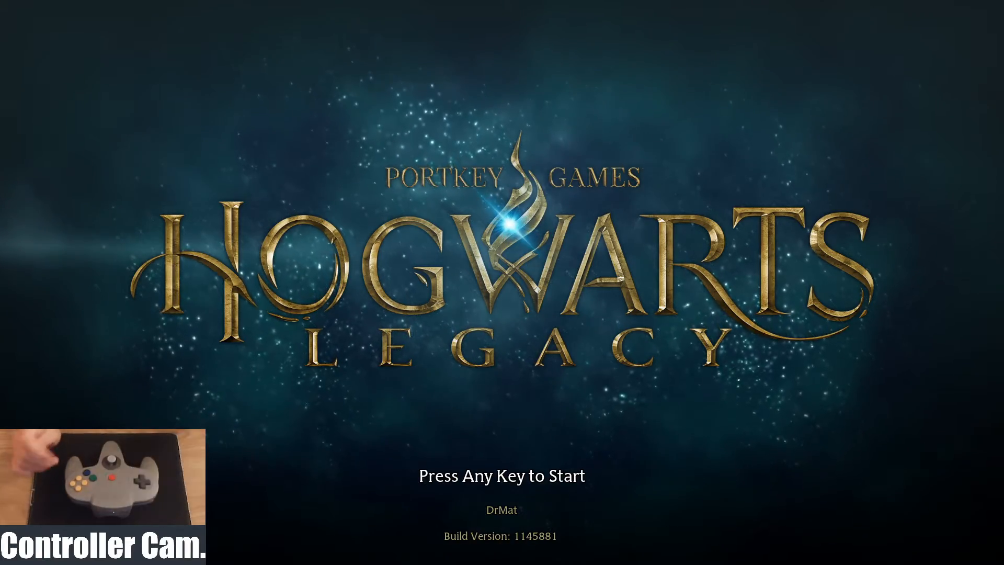
- Start the game, test the N64 layout around the castle, then show its mappings overlay
key("enter")
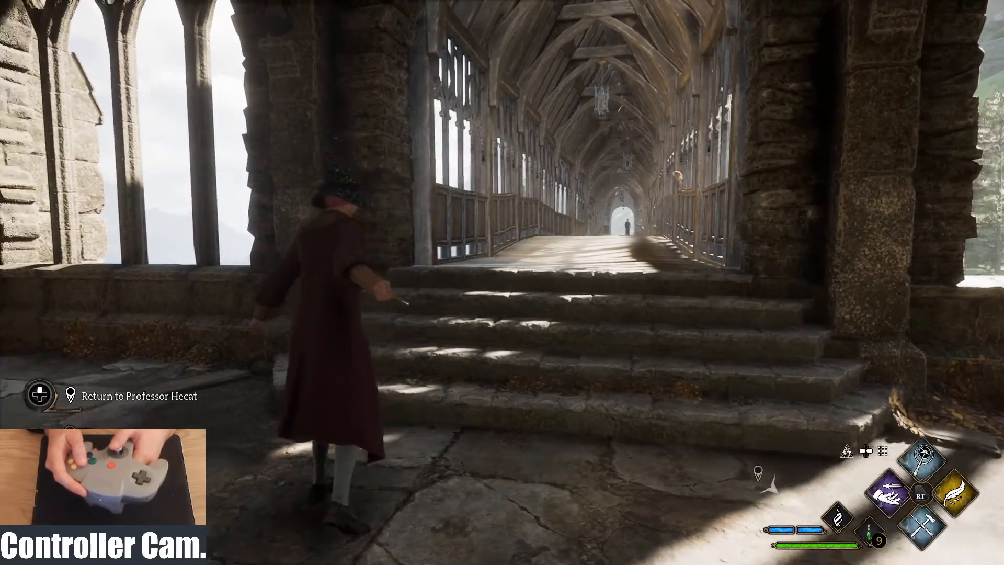
key("tab")
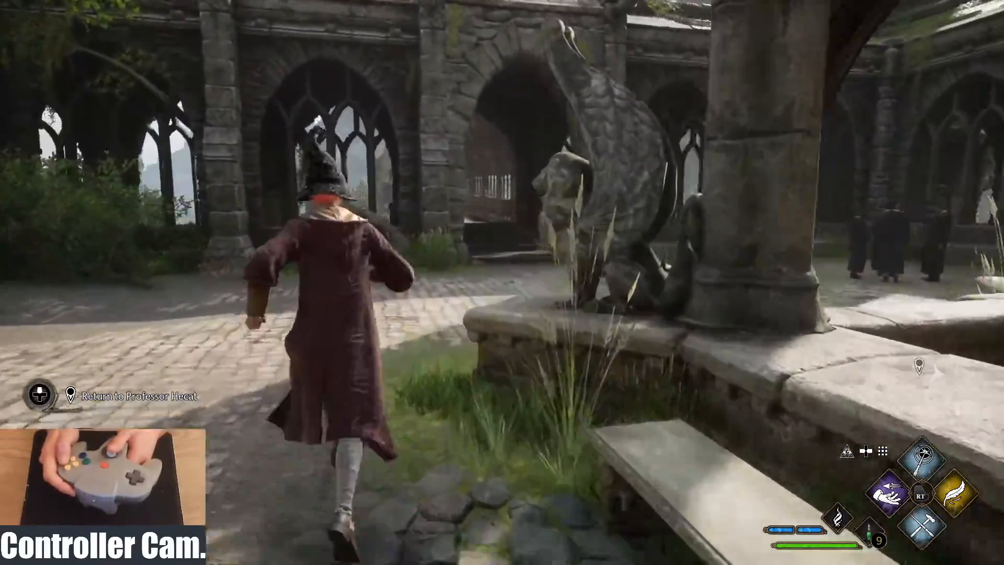
mouse_move(502, 283)
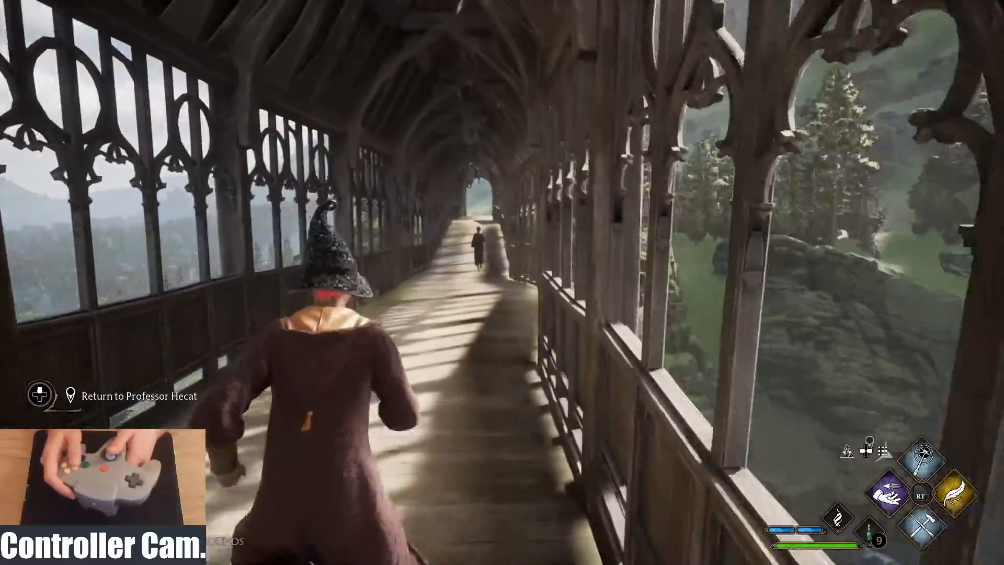
key("w")
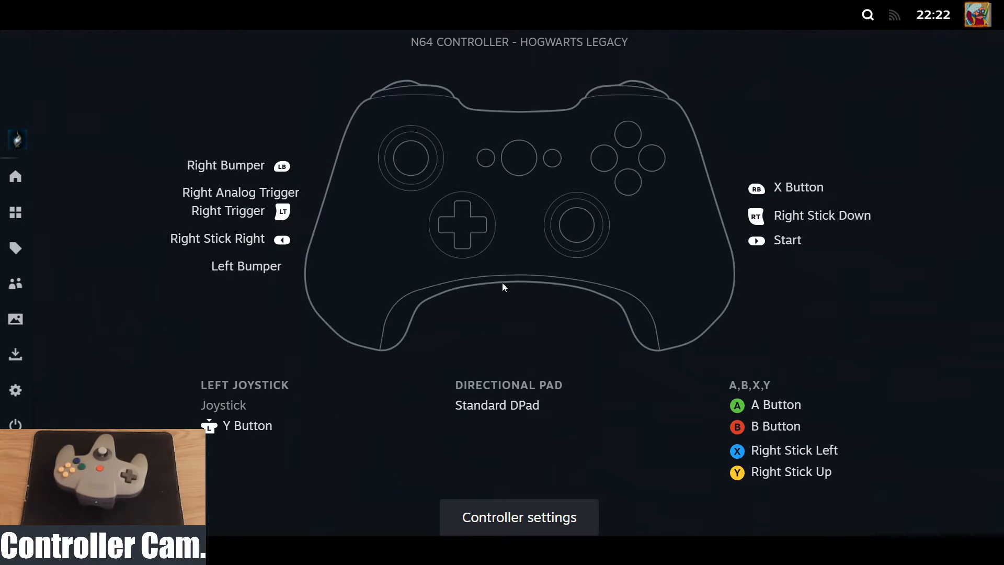
- Open Load new Layout from the current layout and switch to the Search tab
left_click(519, 517)
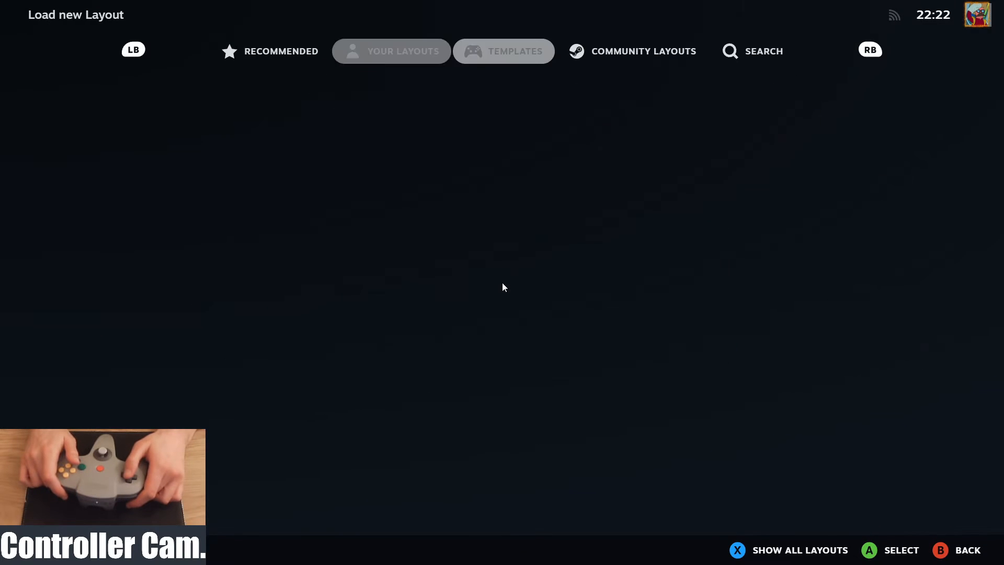
left_click(503, 51)
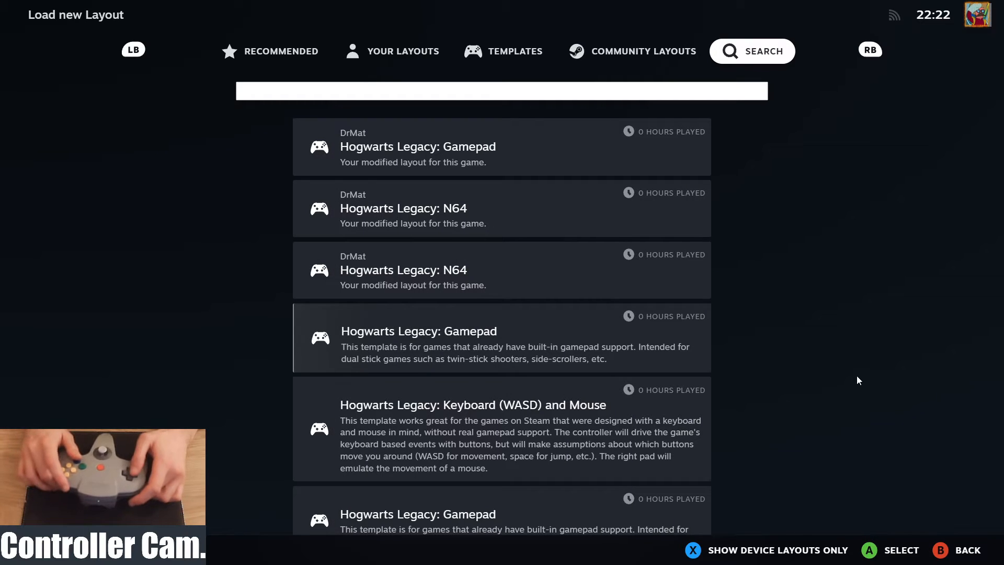
- Search layouts for 'n64' and browse the N64 controller - Hogwarts Legacy layout and template
left_click(501, 91)
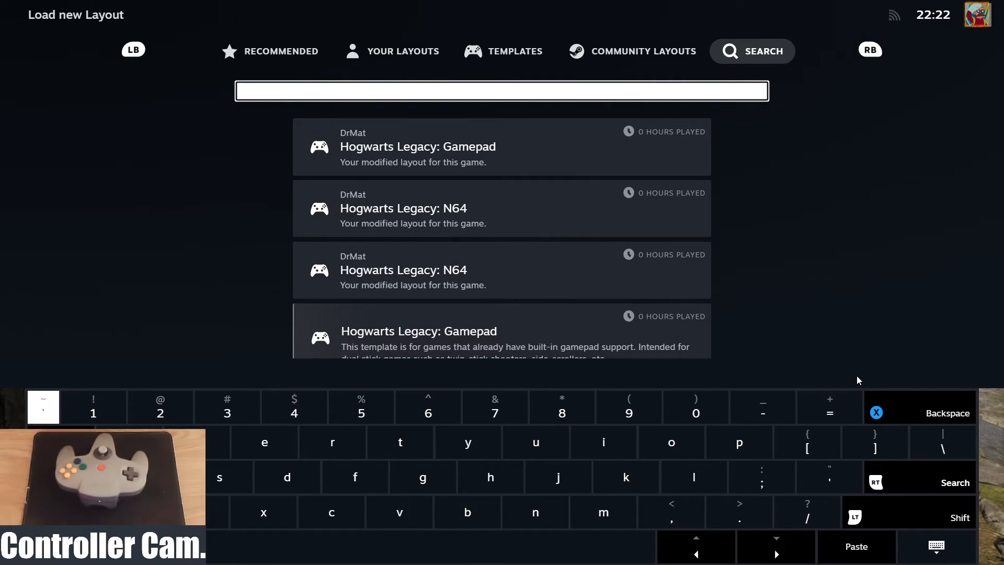
type("n6")
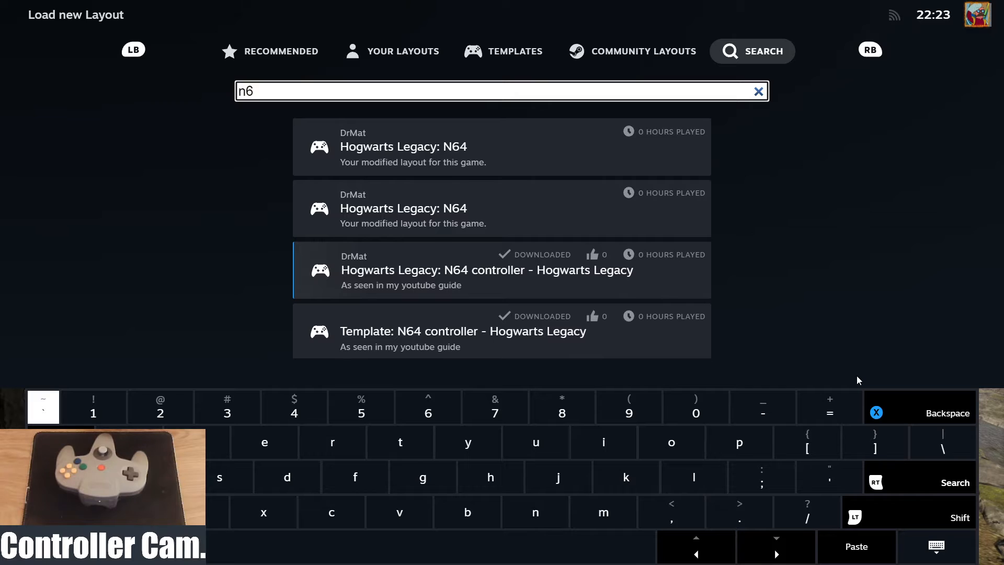
type("4")
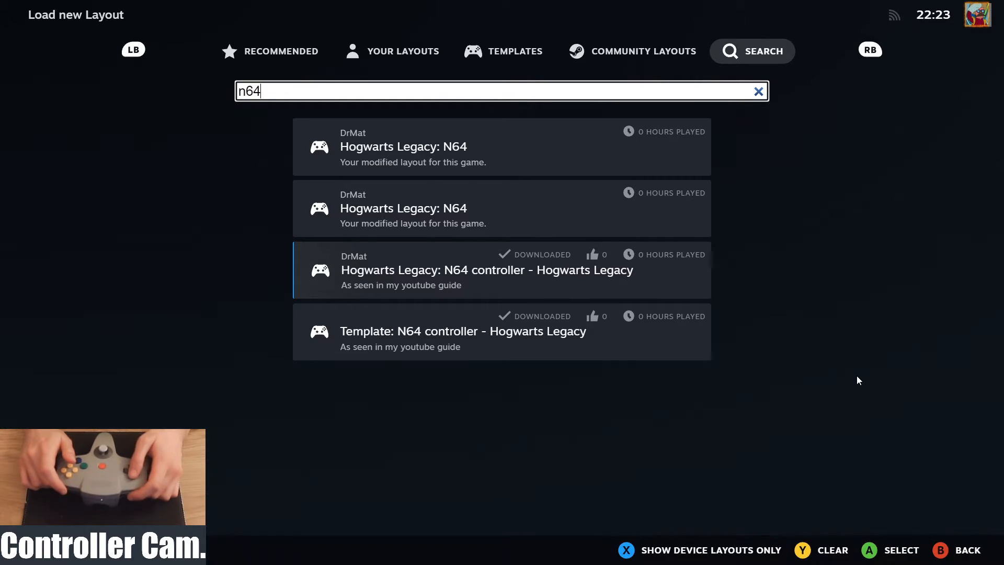
left_click(501, 270)
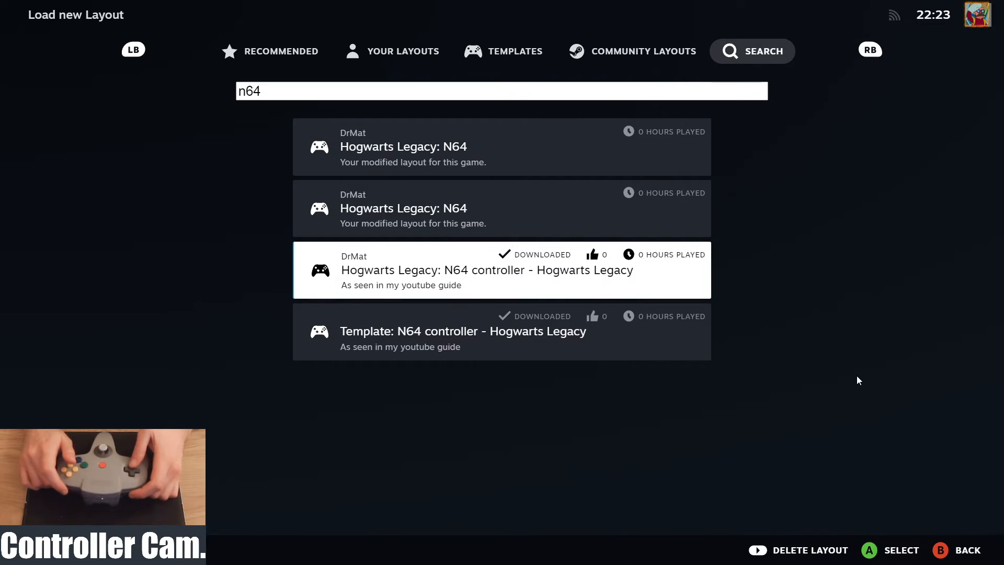
key("down")
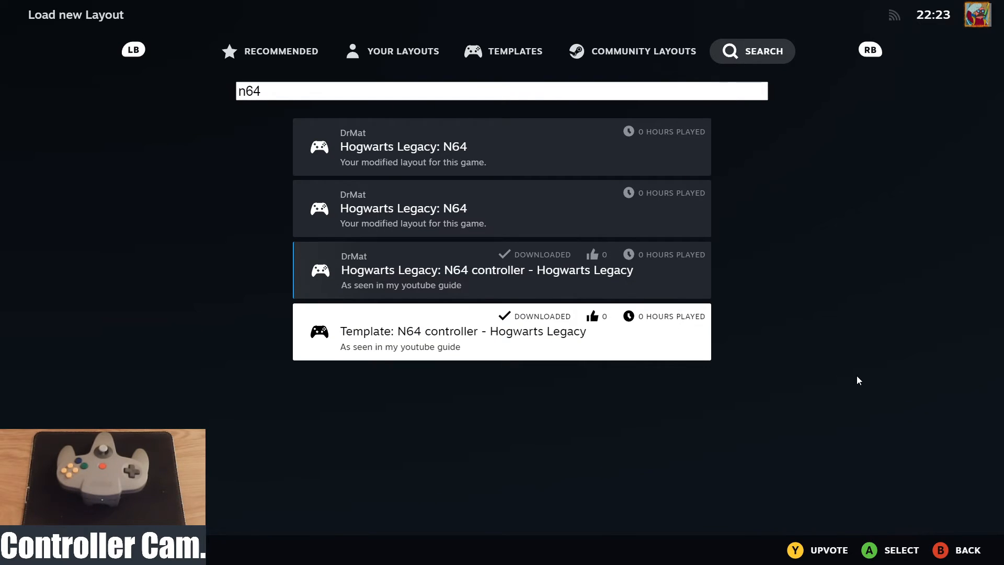